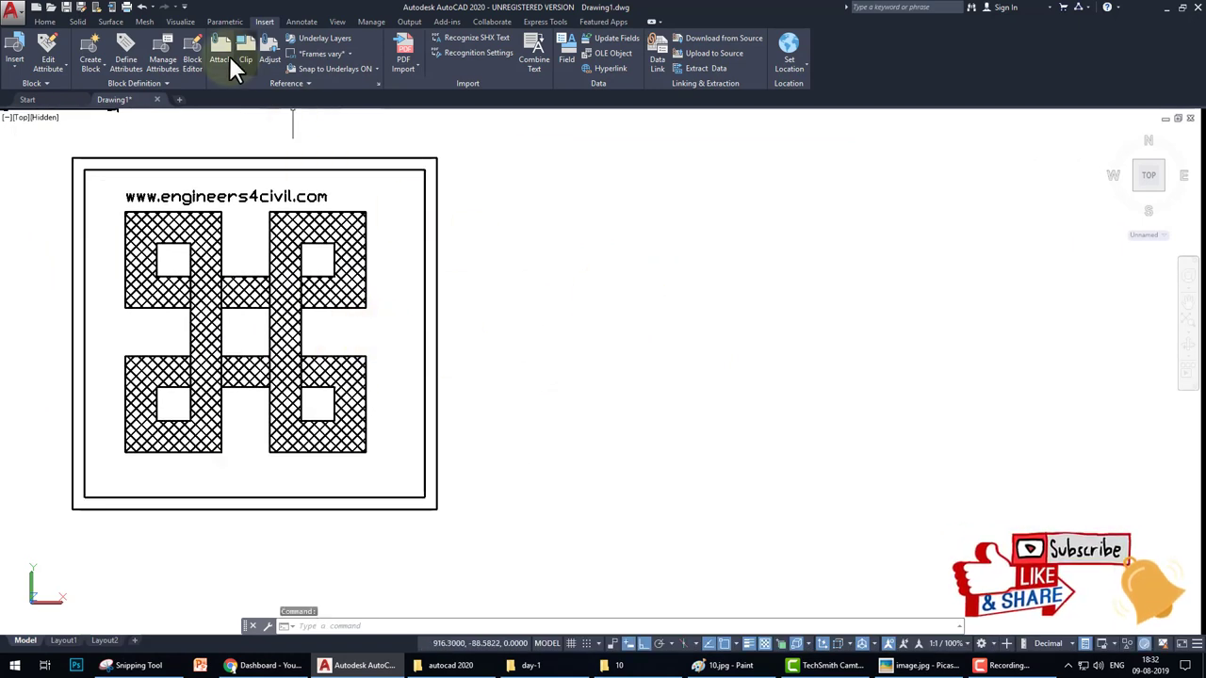
Attach image.jpg from the day-1 folder as a reference image.
{"action": "left_click", "coordinate": [220, 51]}
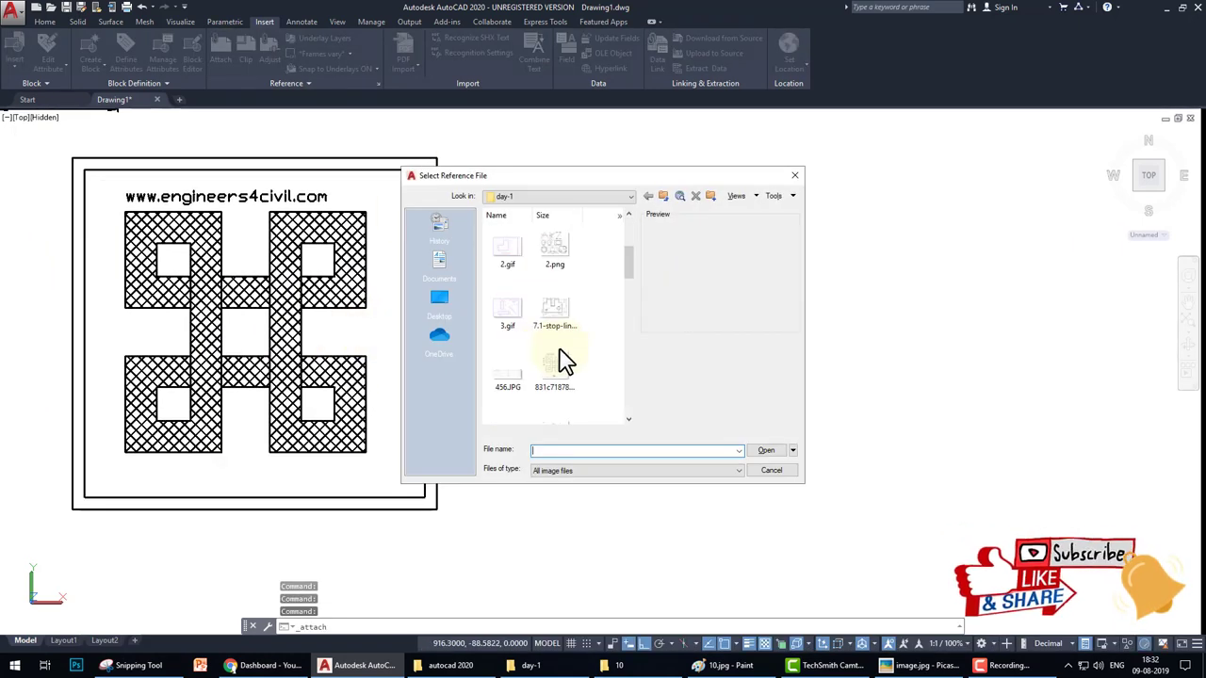
{"action": "scroll", "scroll_direction": "down", "scroll_amount": 3}
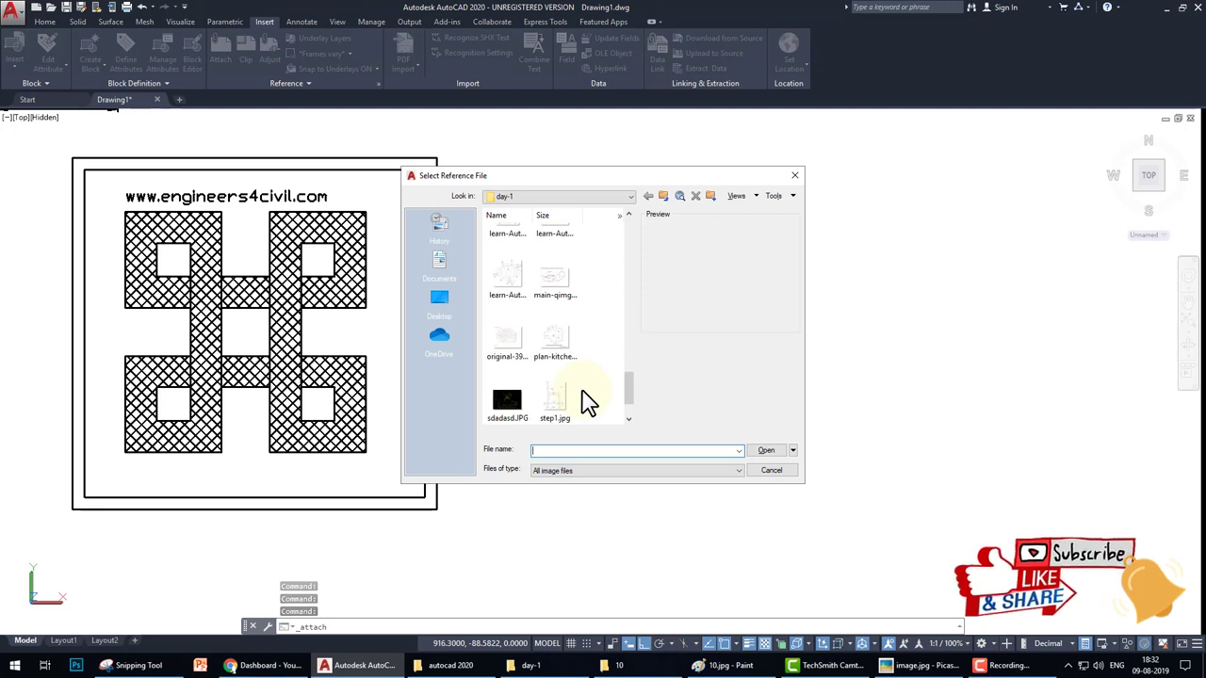
{"action": "scroll", "scroll_direction": "up", "scroll_amount": 3}
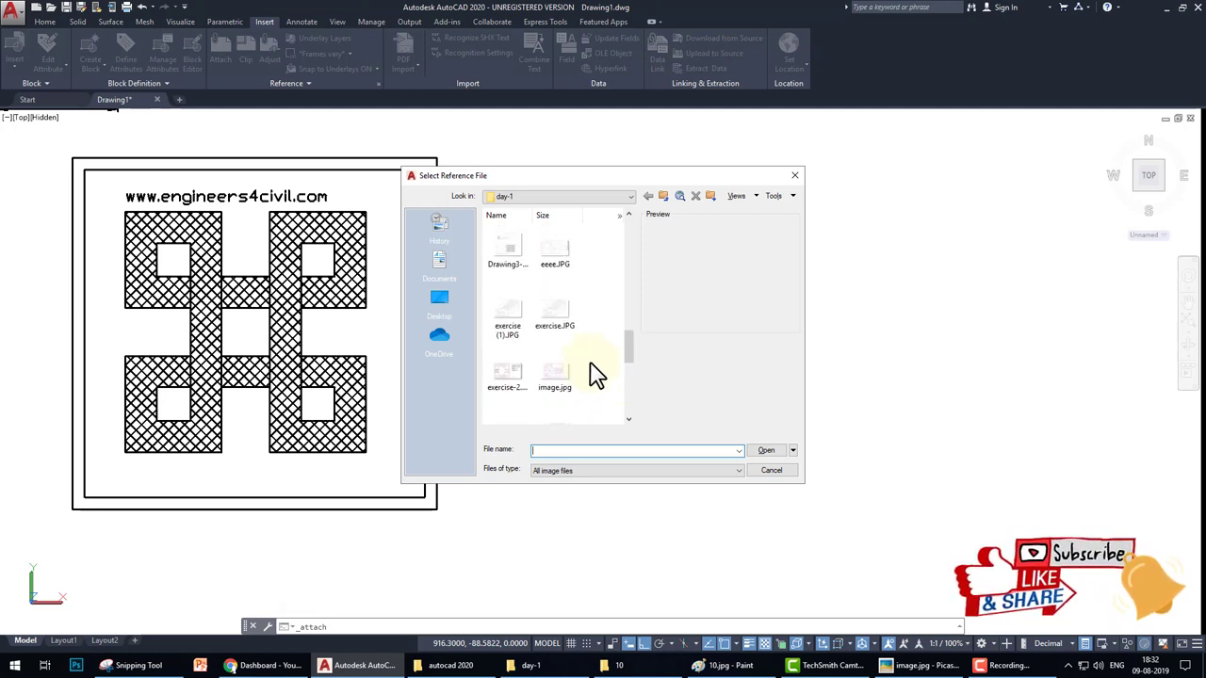
{"action": "left_click", "coordinate": [554, 372]}
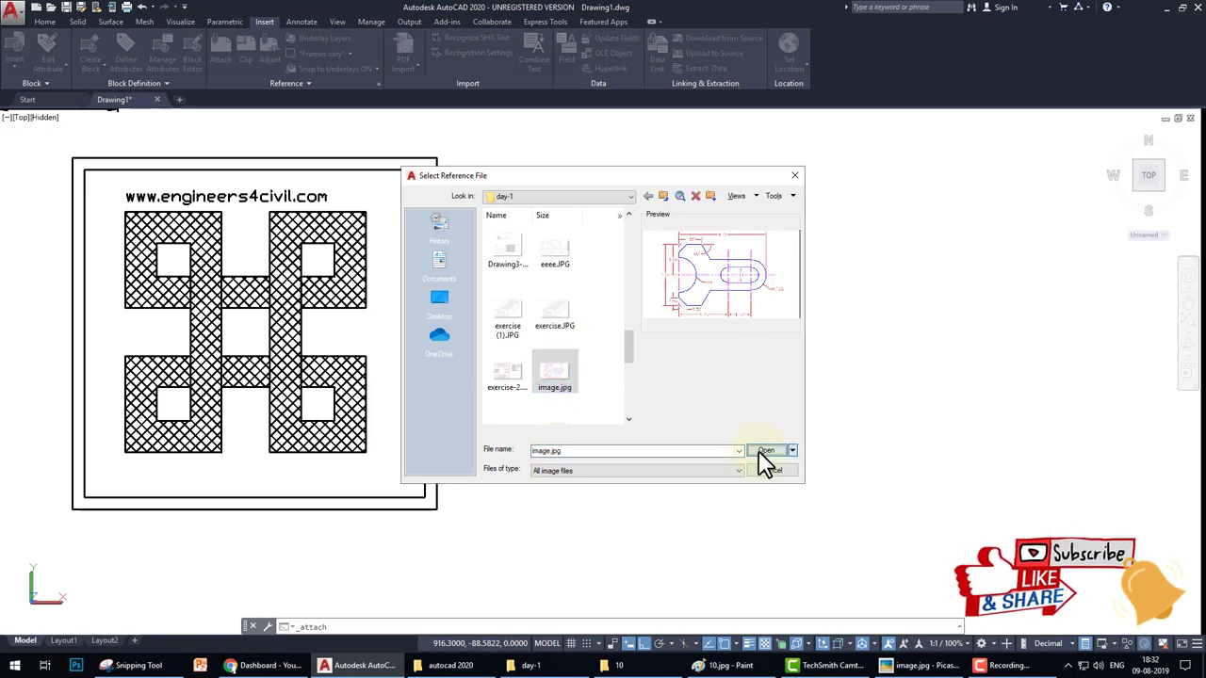
{"action": "left_click", "coordinate": [766, 451]}
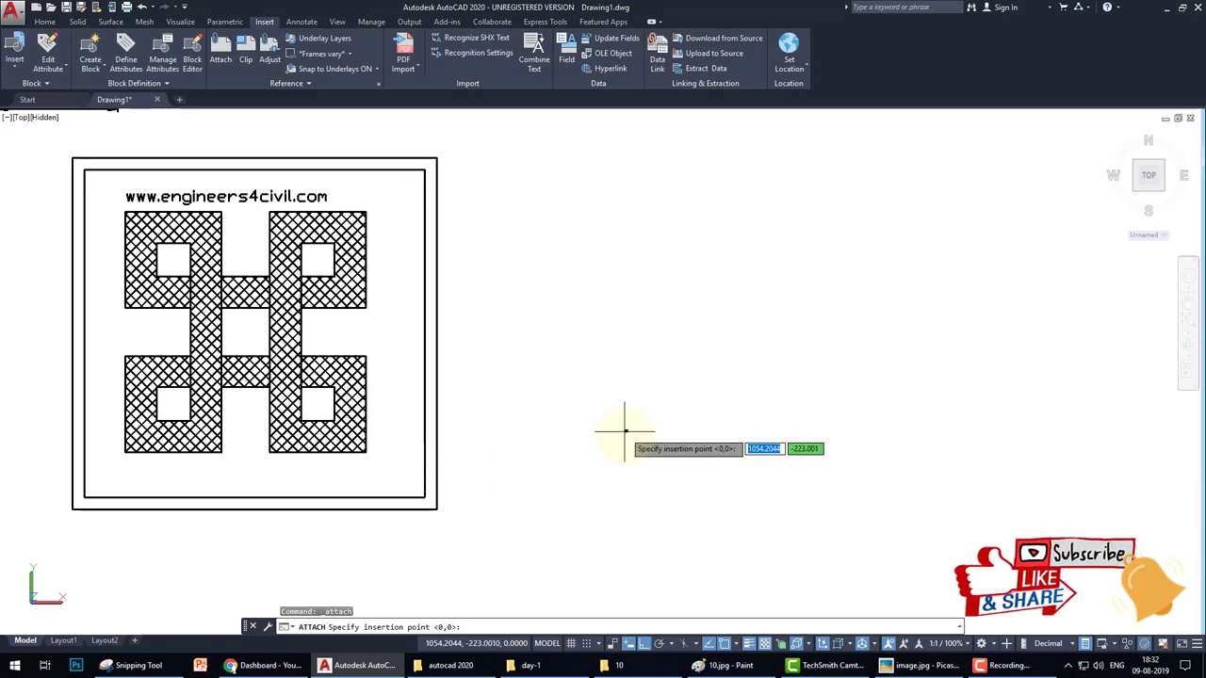
Place the plate reference image and pick the plate outline's first corner.
{"action": "left_click", "coordinate": [625, 431]}
{"action": "type", "text": "LINE"}
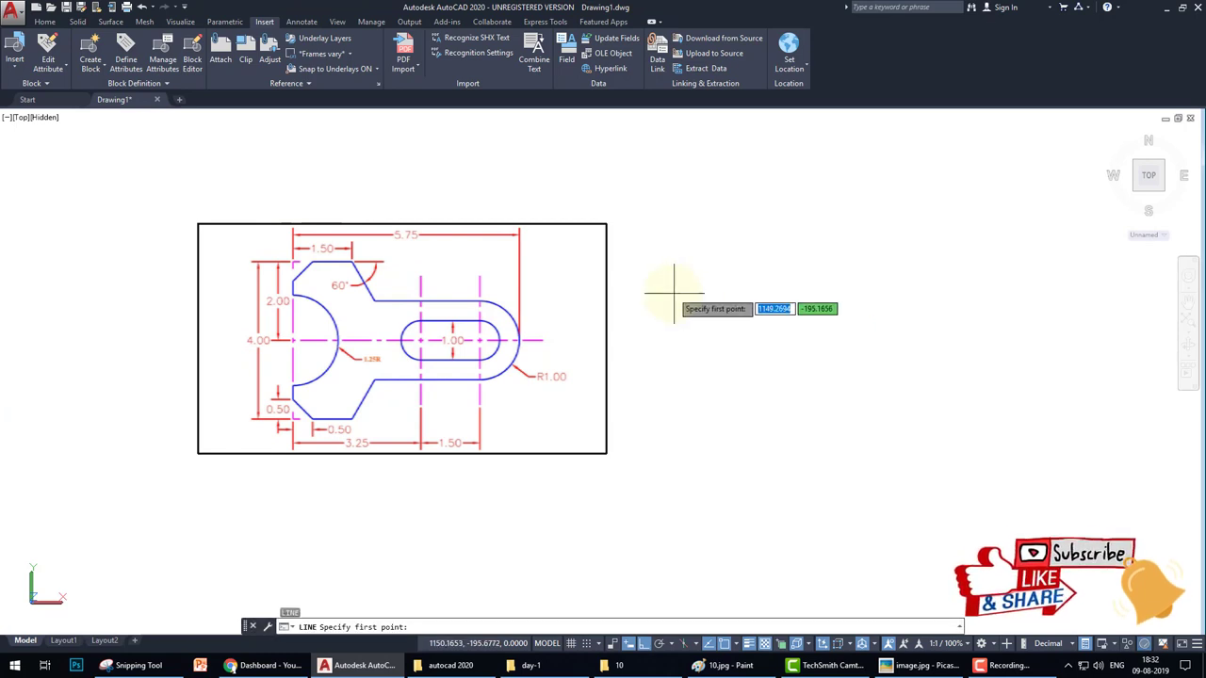
{"action": "left_click", "coordinate": [676, 292]}
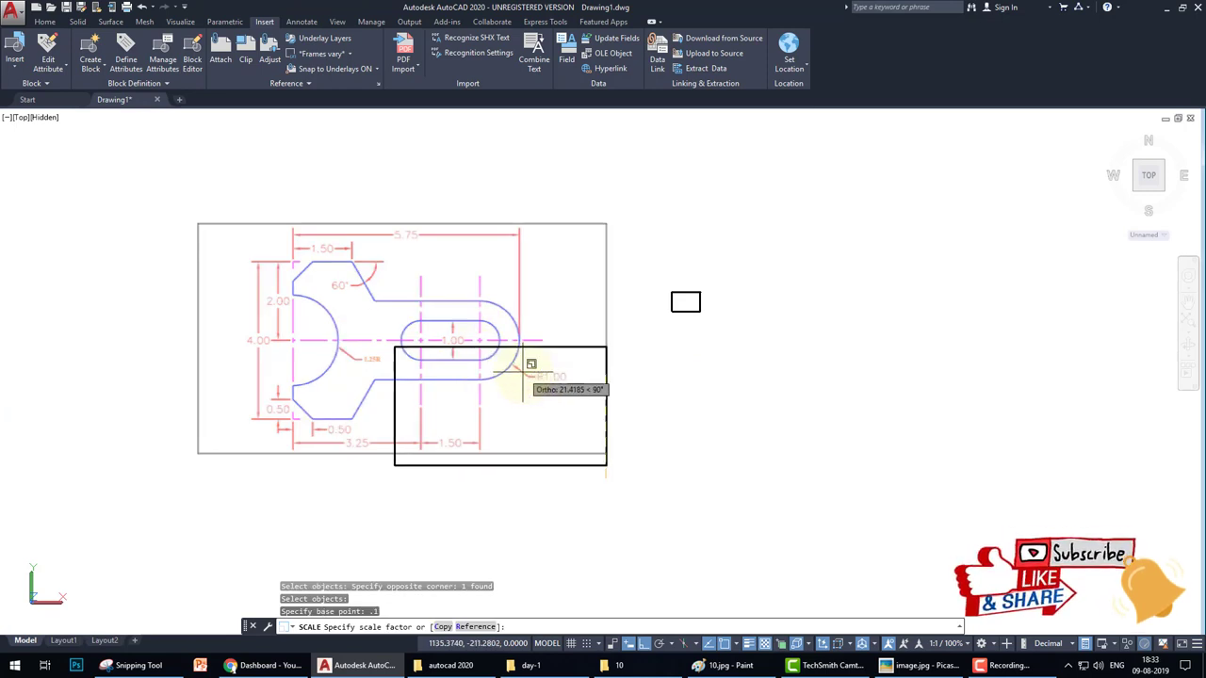
{"action": "mouse_move", "coordinate": [598, 438]}
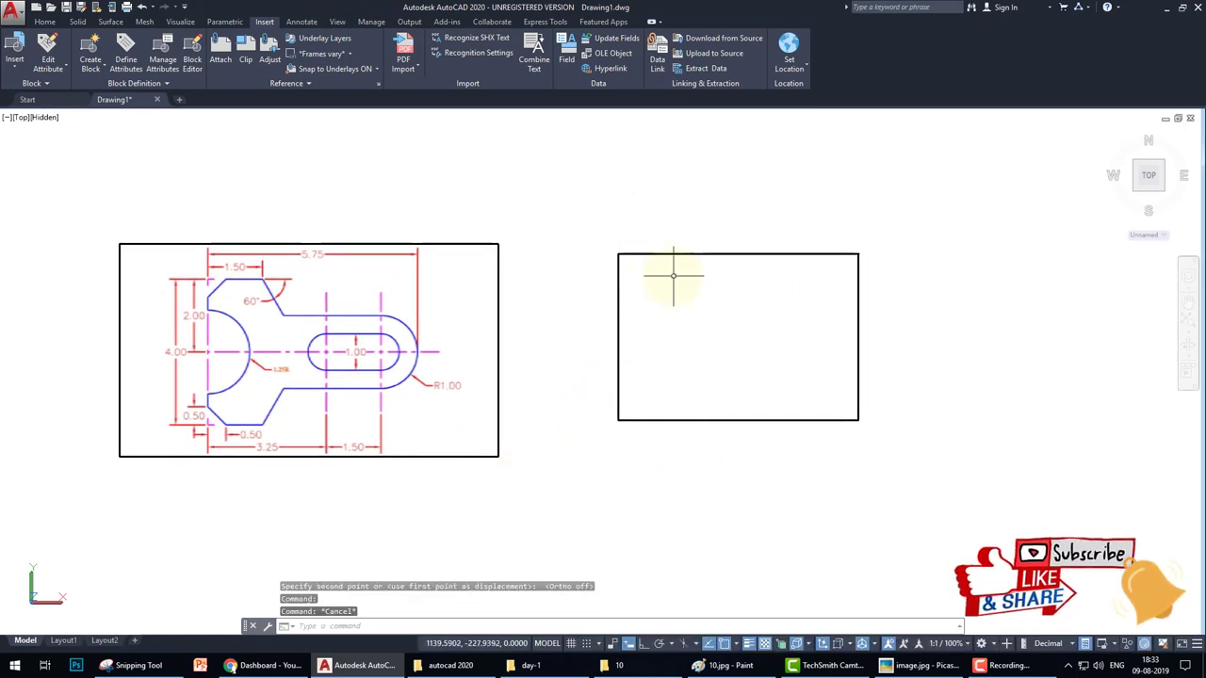
{"action": "mouse_move", "coordinate": [556, 370]}
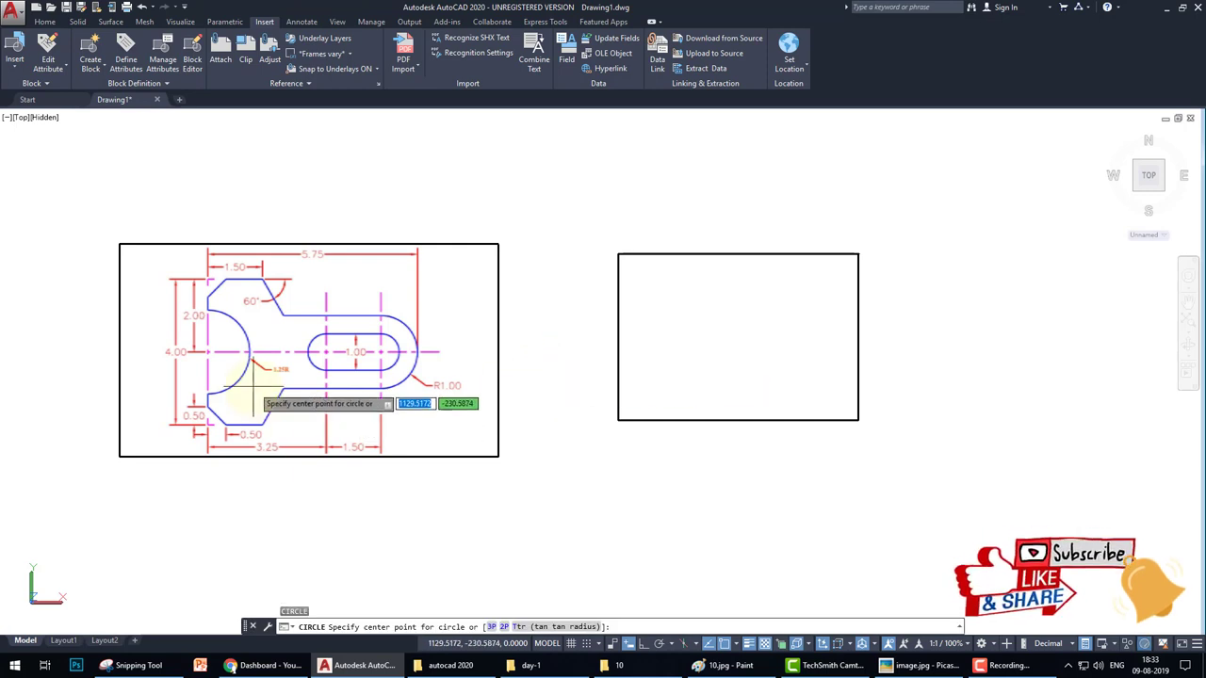
{"action": "mouse_move", "coordinate": [589, 386]}
{"action": "type", "text": "1.25"}
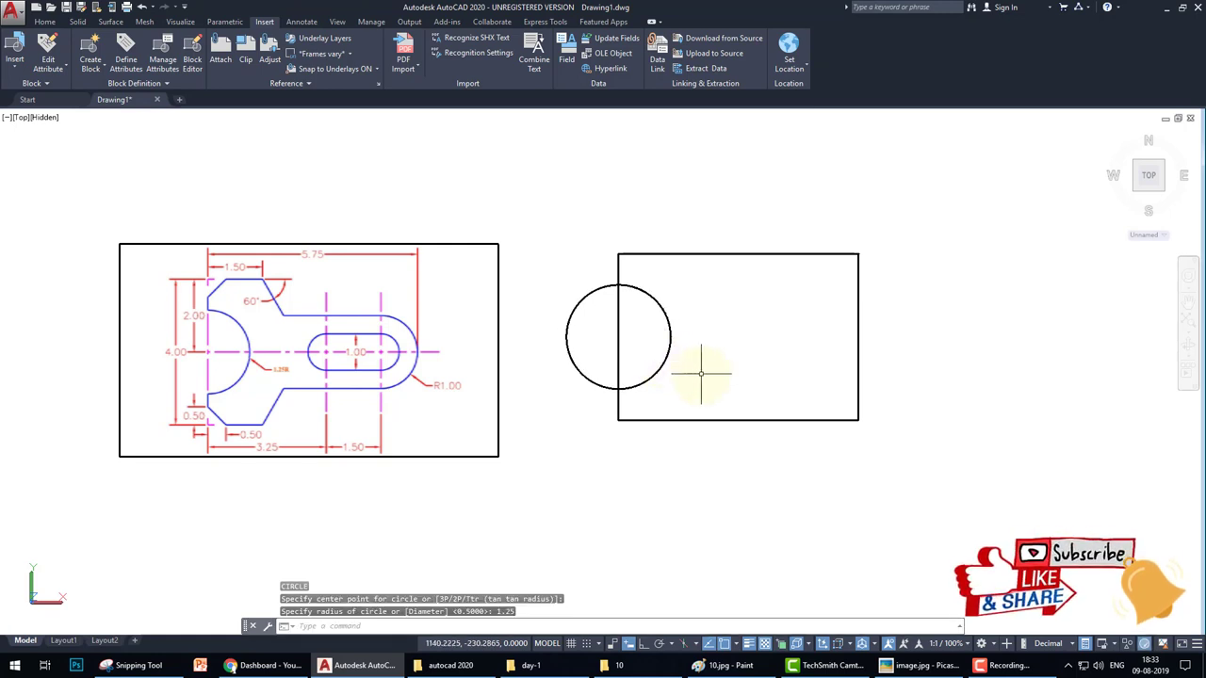
{"action": "mouse_move", "coordinate": [838, 332]}
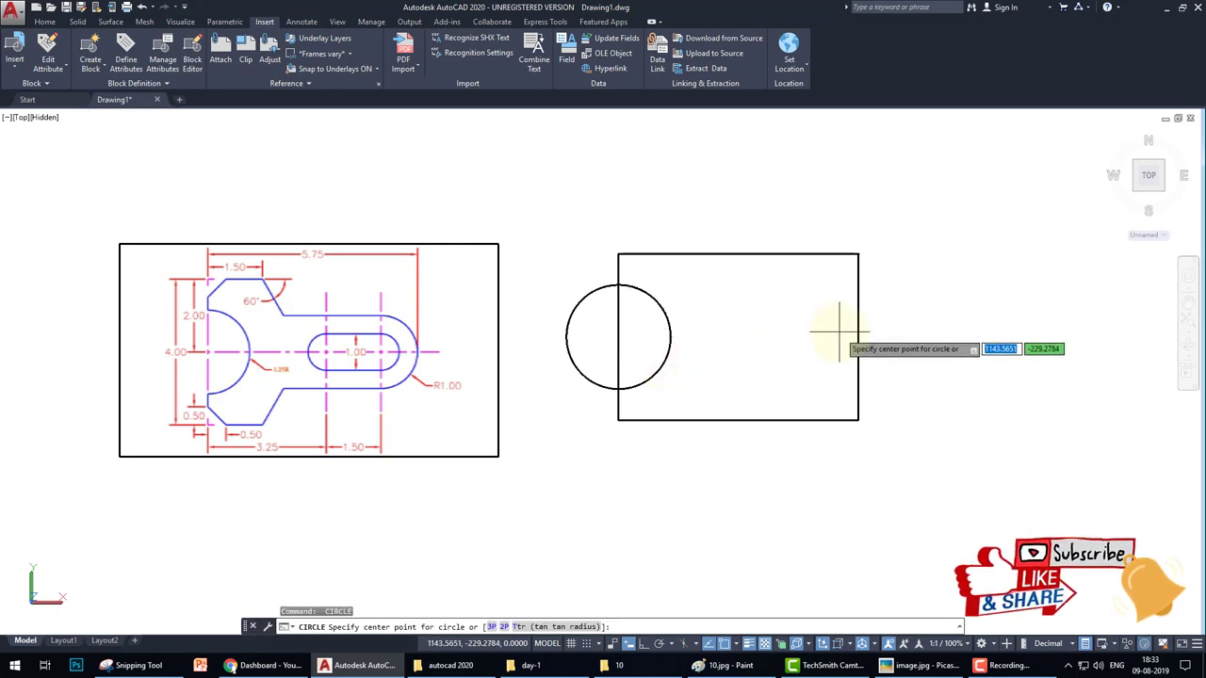
{"action": "mouse_move", "coordinate": [857, 337]}
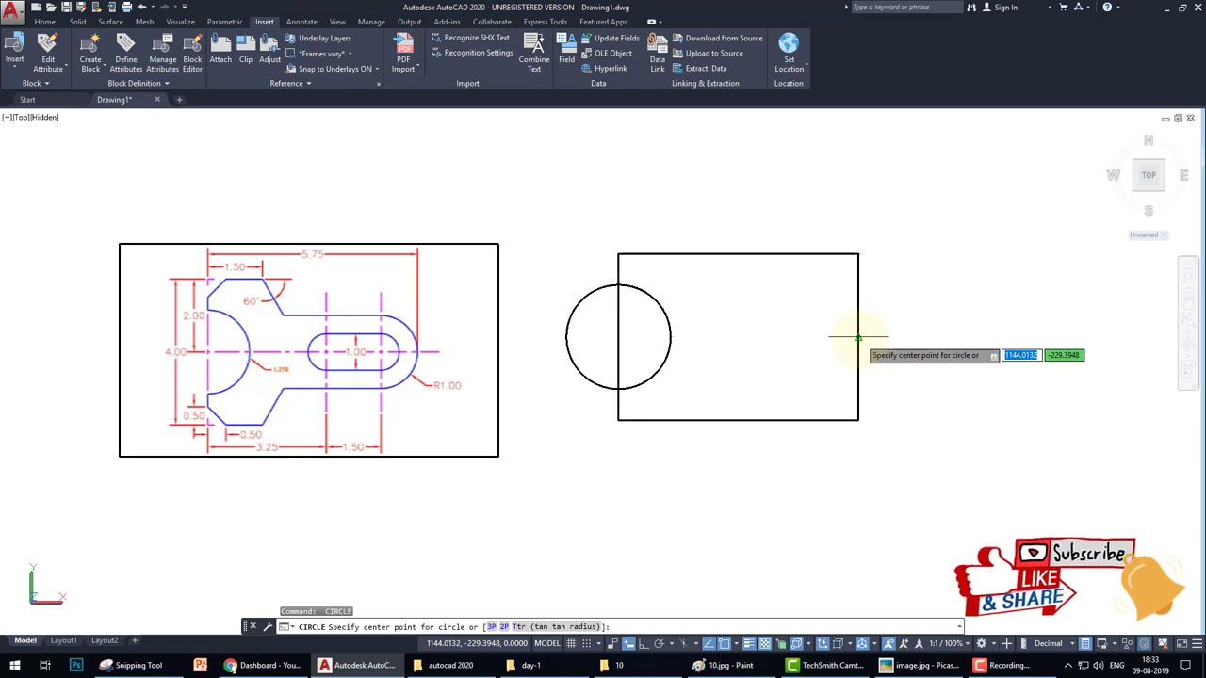
{"action": "mouse_move", "coordinate": [841, 338]}
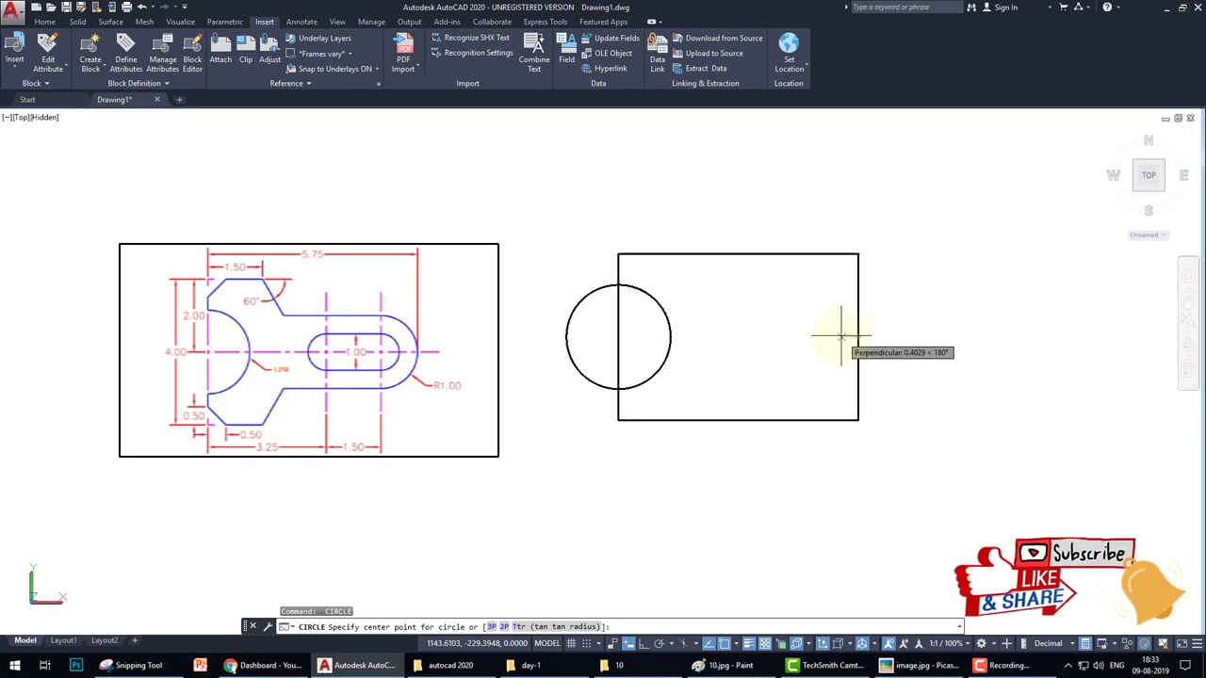
Draw the right-end circle and a concentric 0.5-radius circle inside it.
{"action": "left_click", "coordinate": [839, 336]}
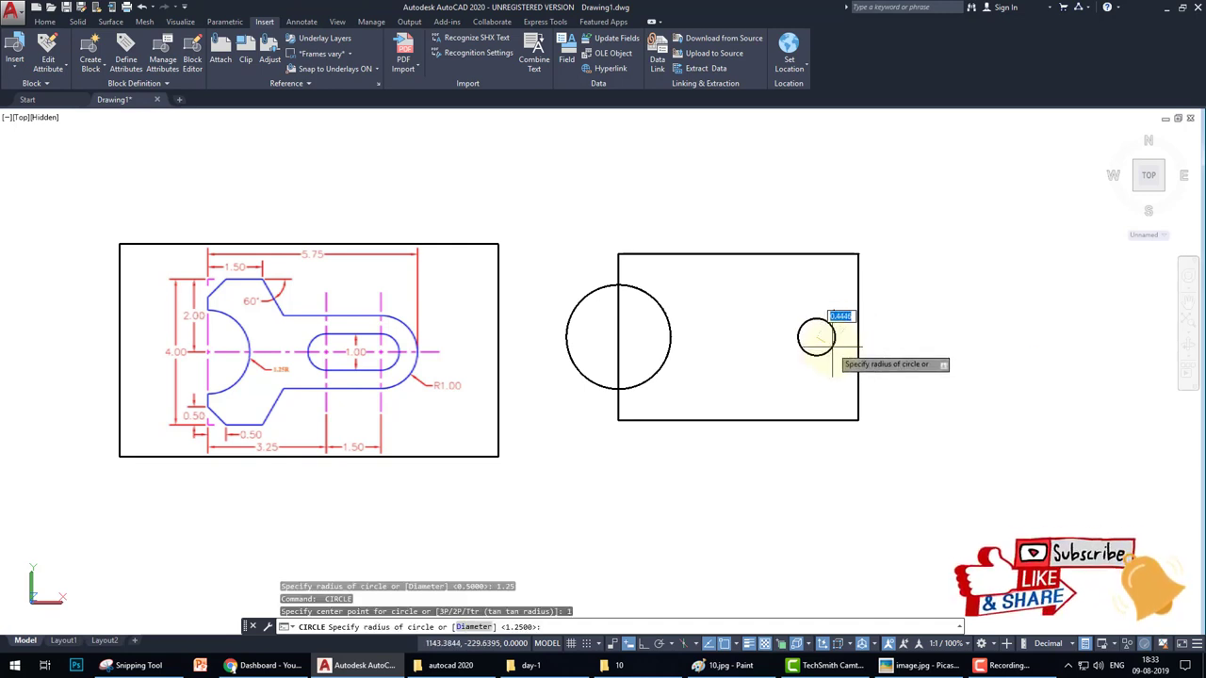
{"action": "left_click", "coordinate": [815, 337]}
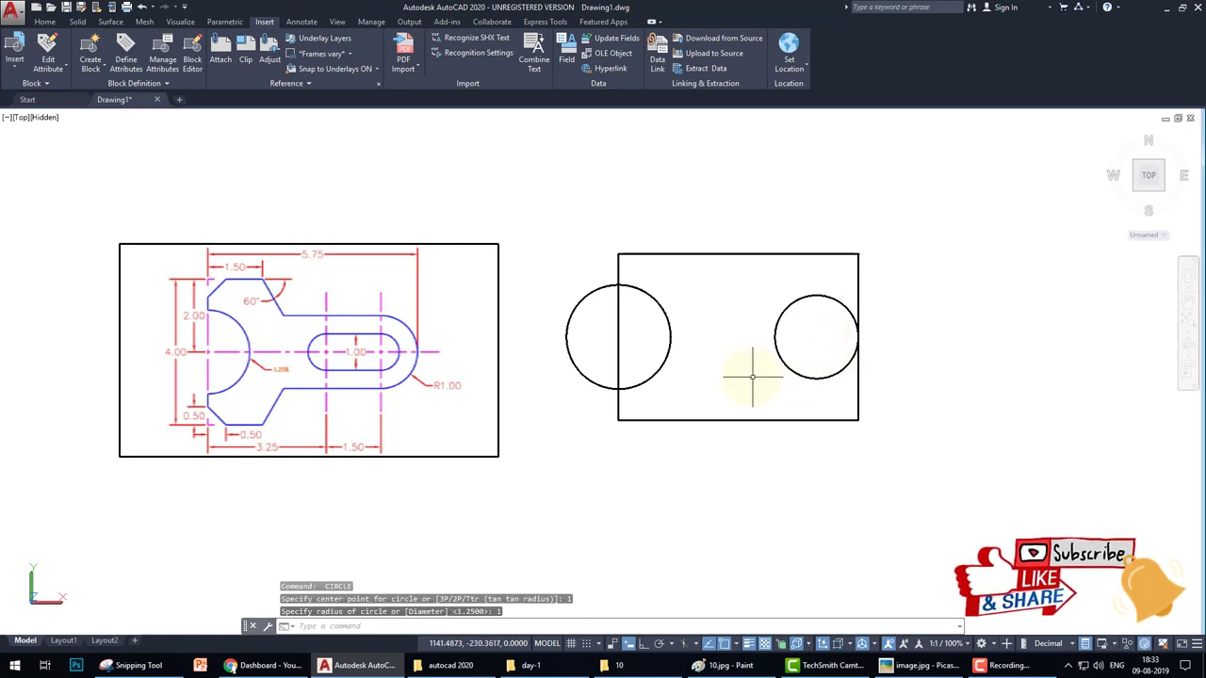
{"action": "mouse_move", "coordinate": [751, 375]}
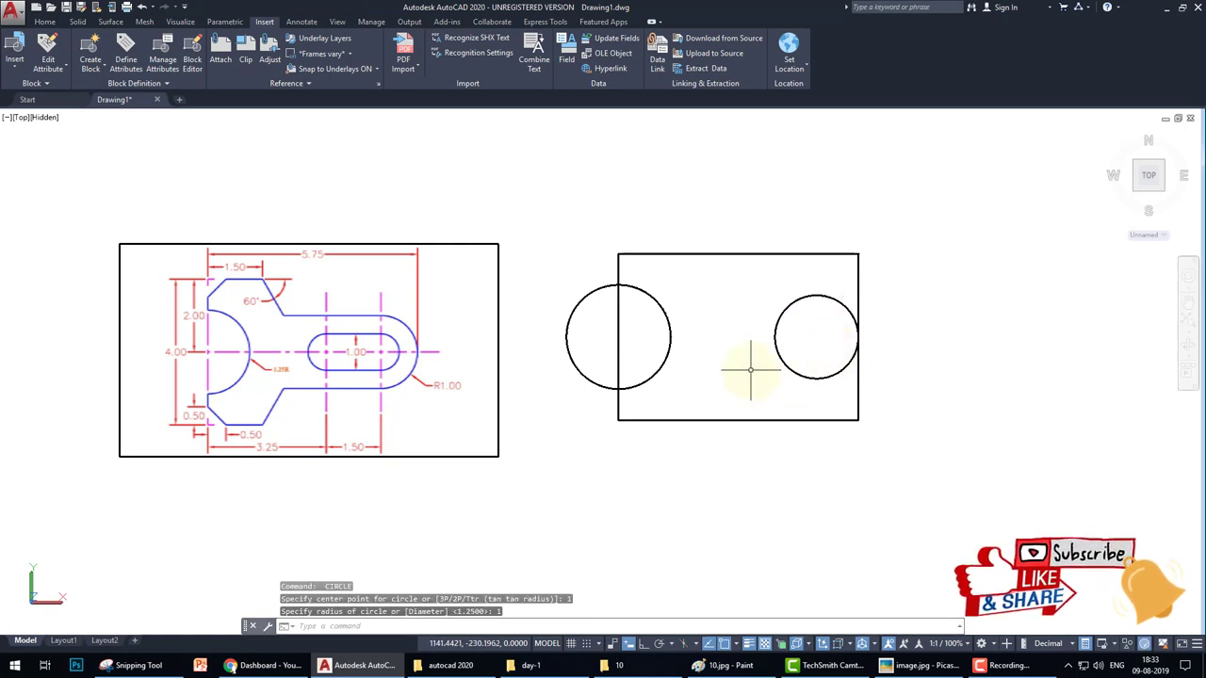
{"action": "mouse_move", "coordinate": [816, 336]}
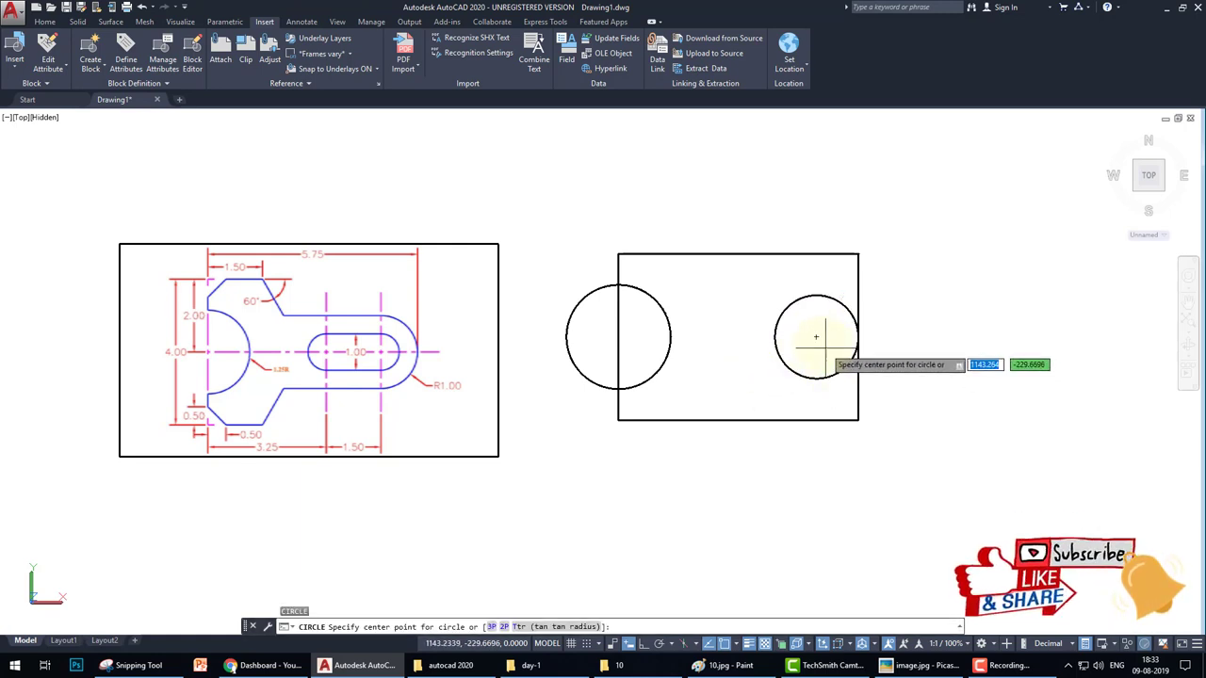
{"action": "left_click", "coordinate": [816, 336]}
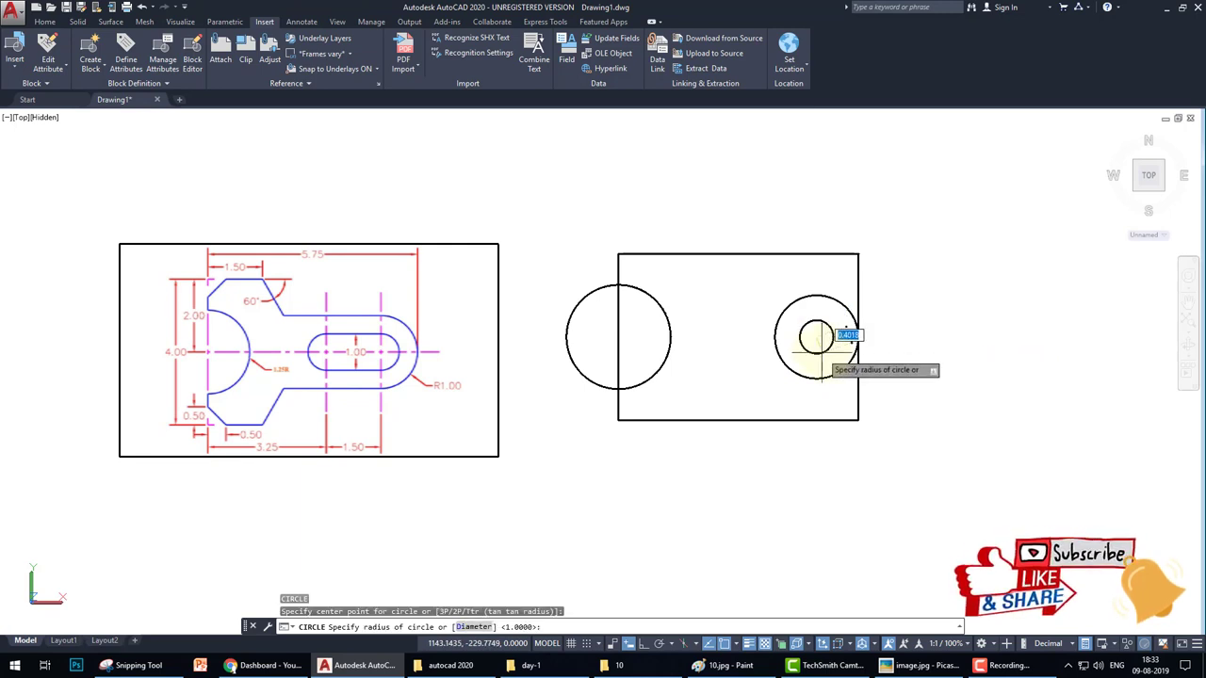
{"action": "type", "text": "0.5"}
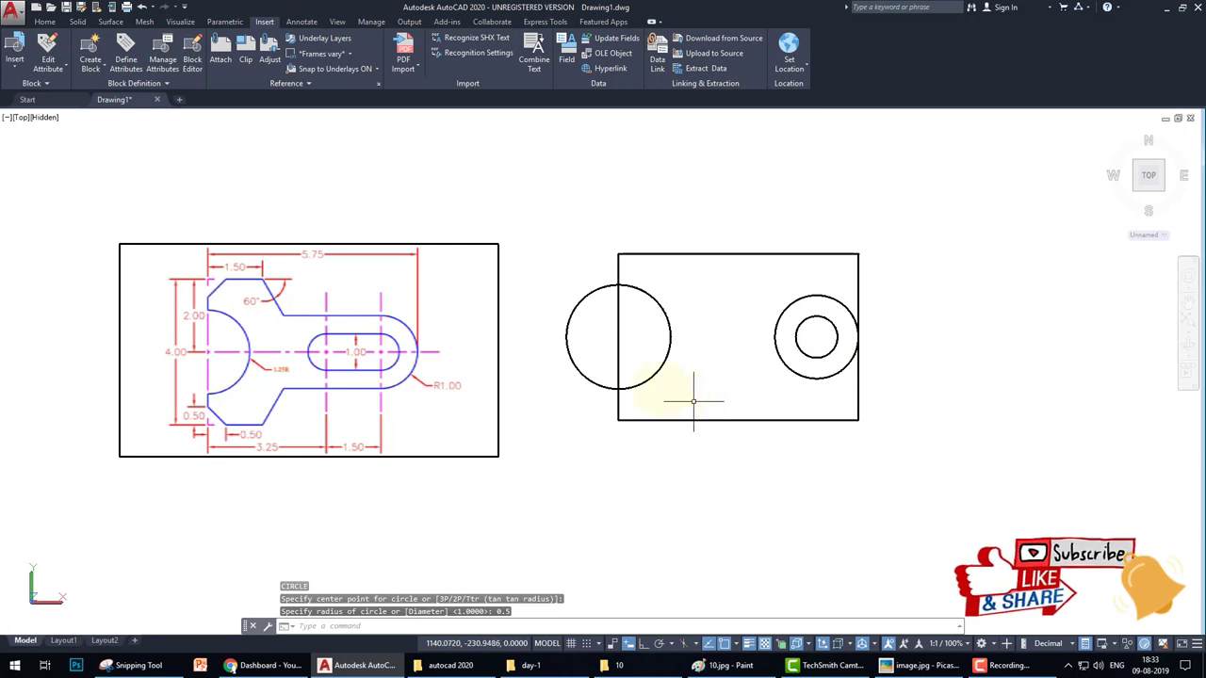
{"action": "mouse_move", "coordinate": [659, 386]}
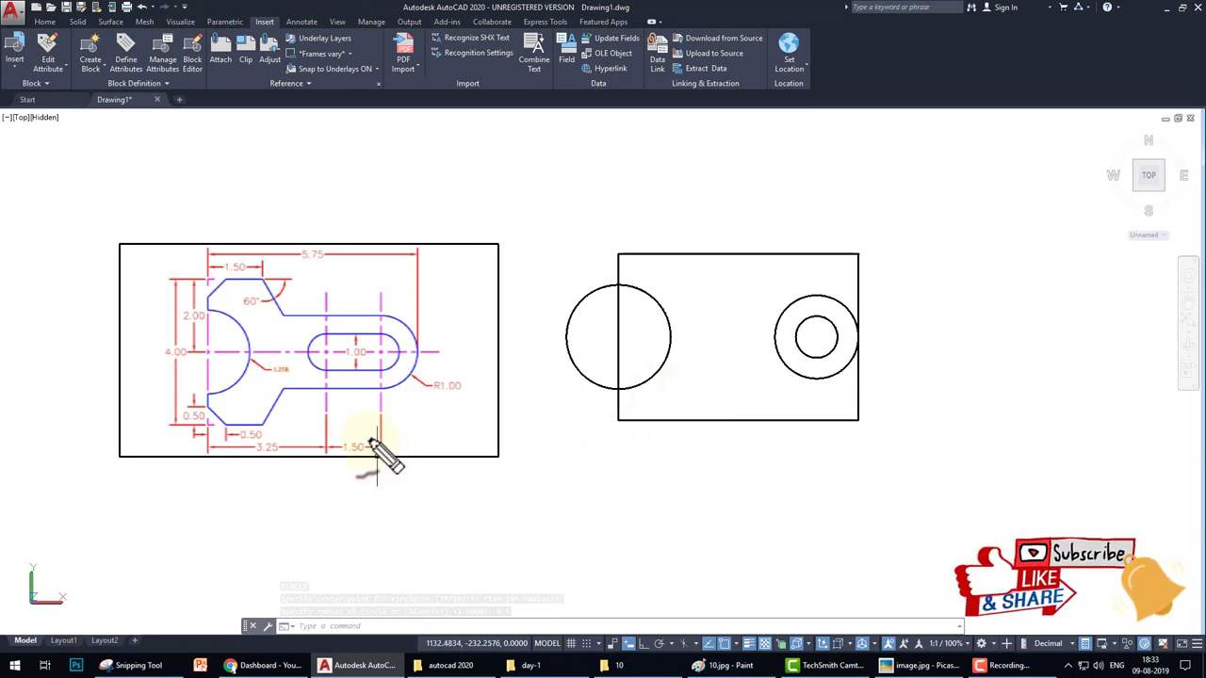
{"action": "mouse_move", "coordinate": [368, 461]}
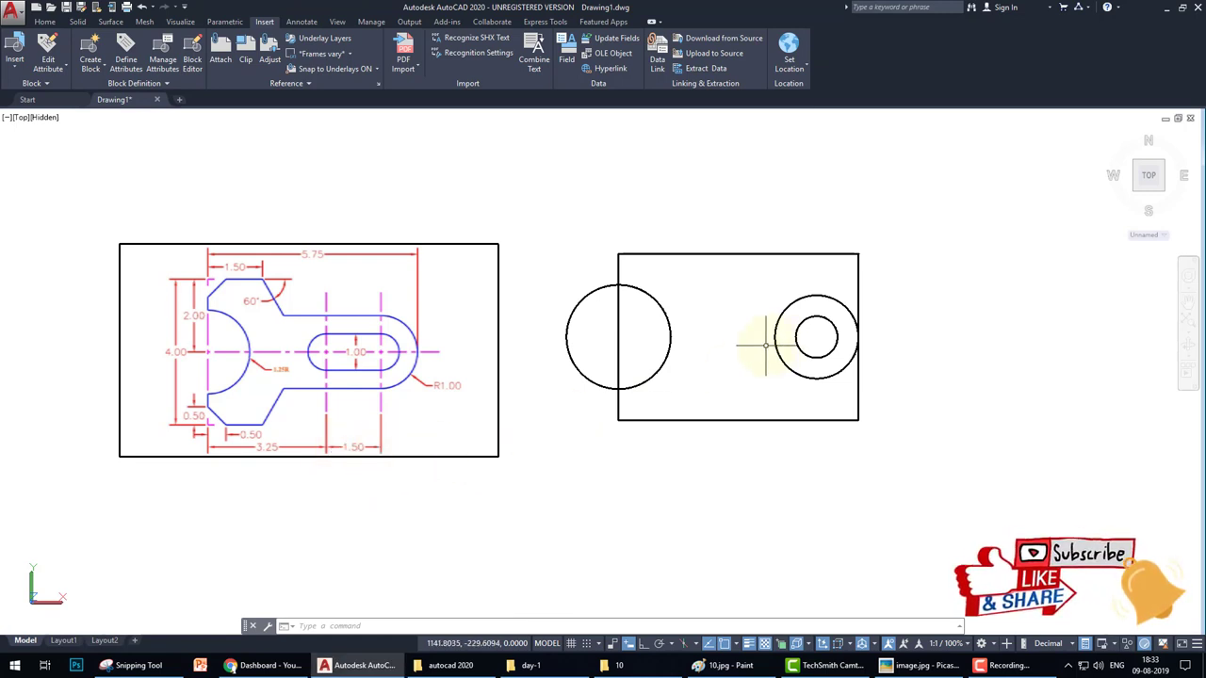
Add the slot's left circle beside the hole and a straight slot edge.
{"action": "left_click", "coordinate": [815, 337]}
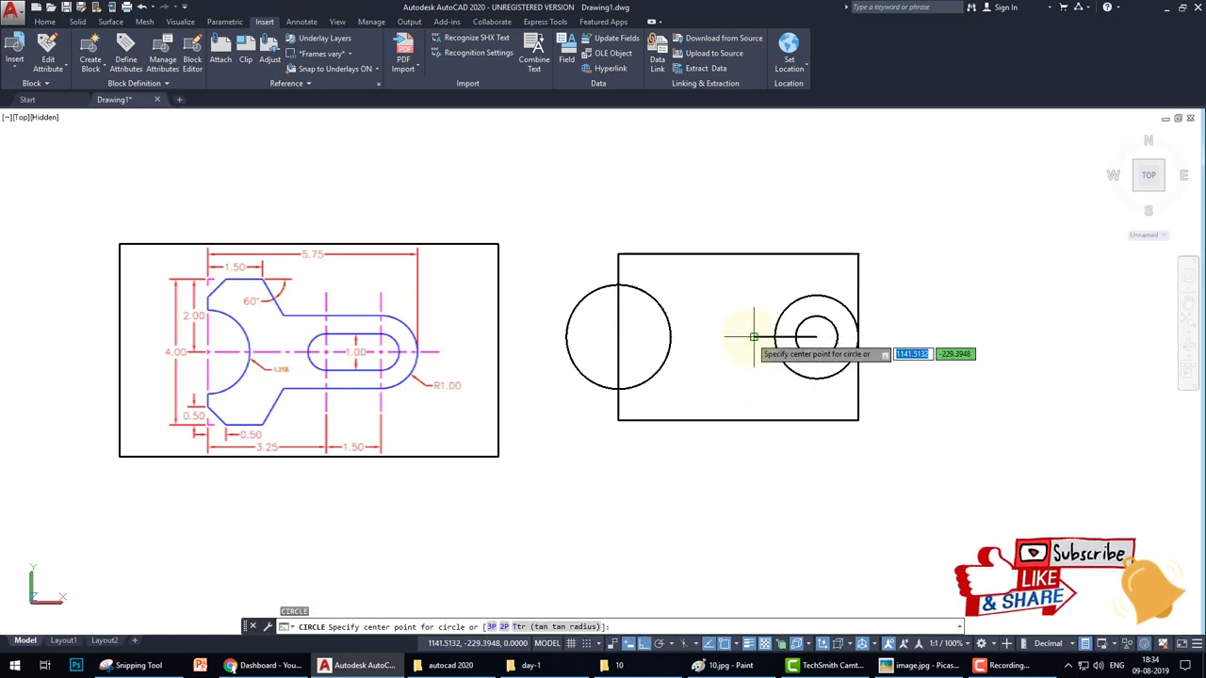
{"action": "left_click", "coordinate": [754, 337]}
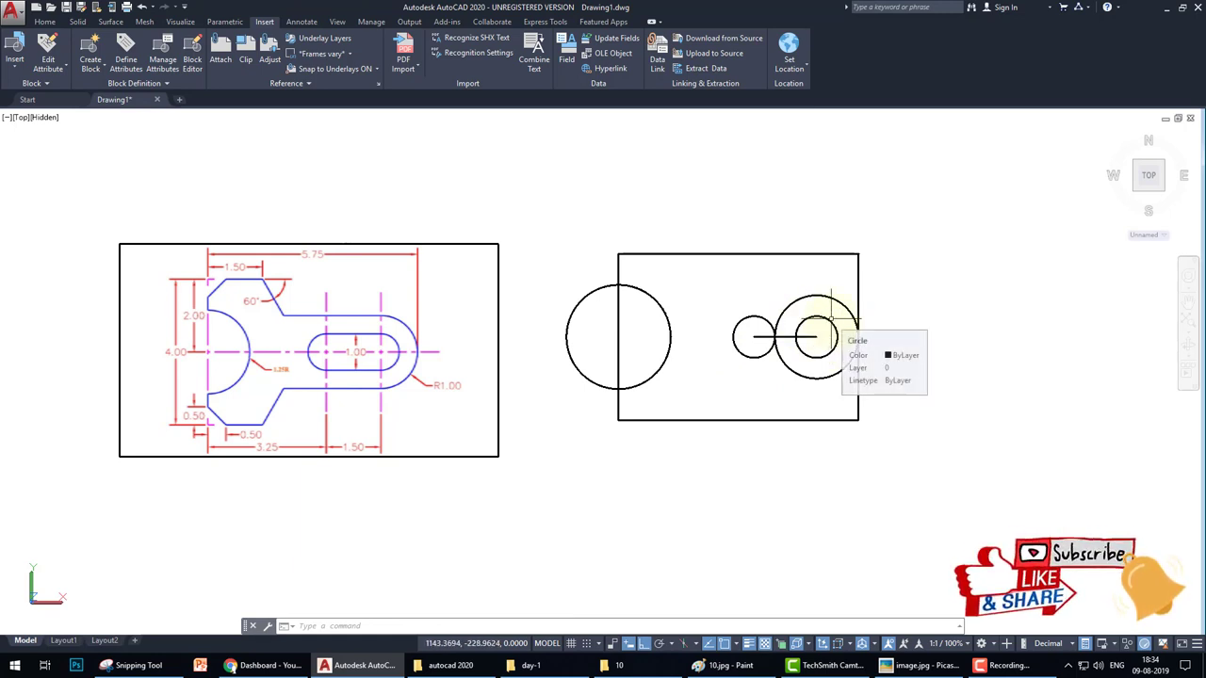
{"action": "left_click", "coordinate": [754, 316]}
{"action": "type", "text": "tr"}
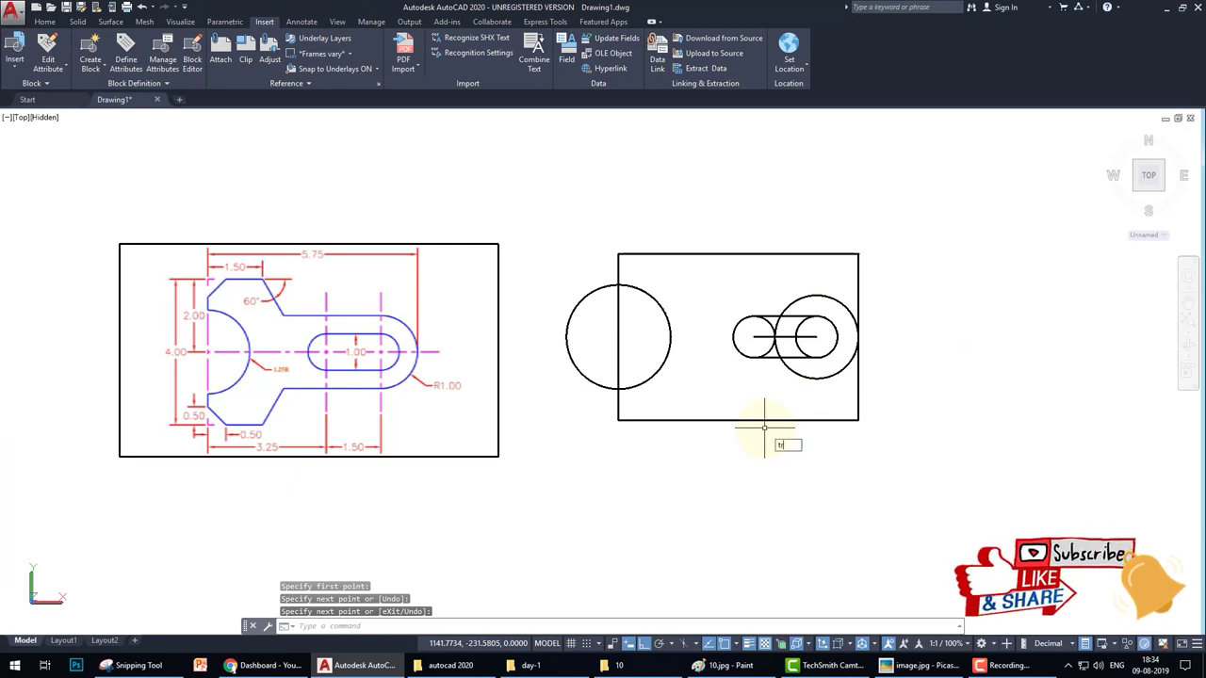
Trim away the inner arcs of the slot circles.
{"action": "key", "text": "Return"}
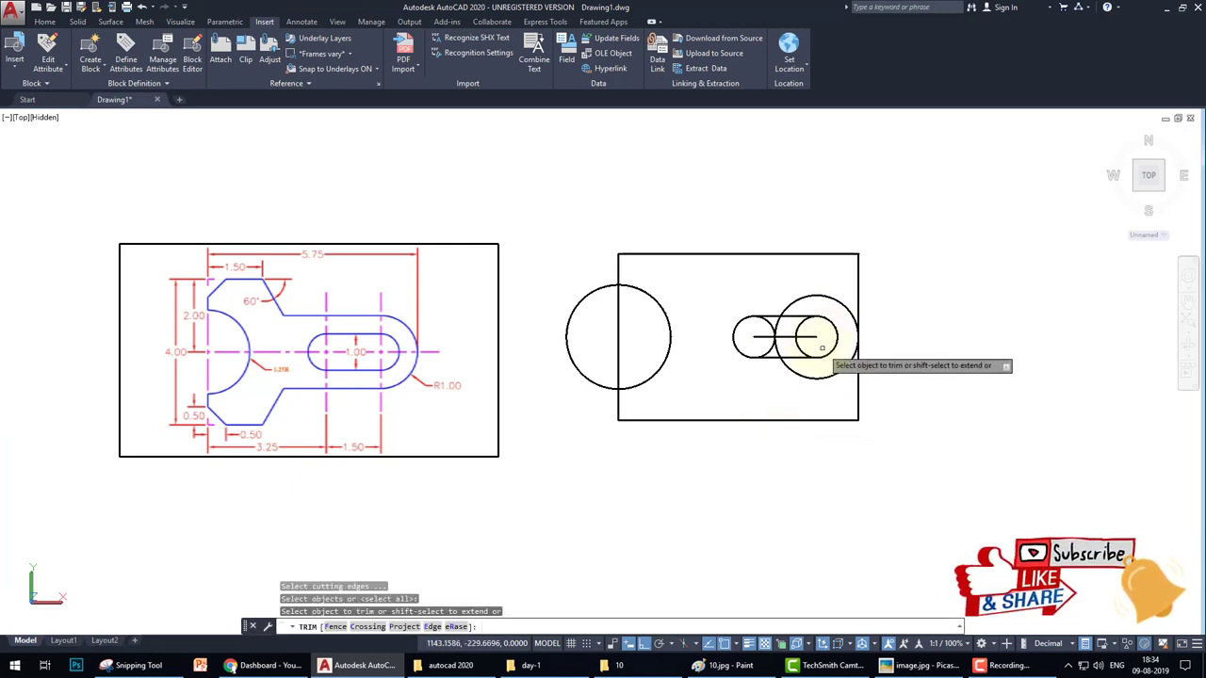
{"action": "left_click", "coordinate": [806, 337]}
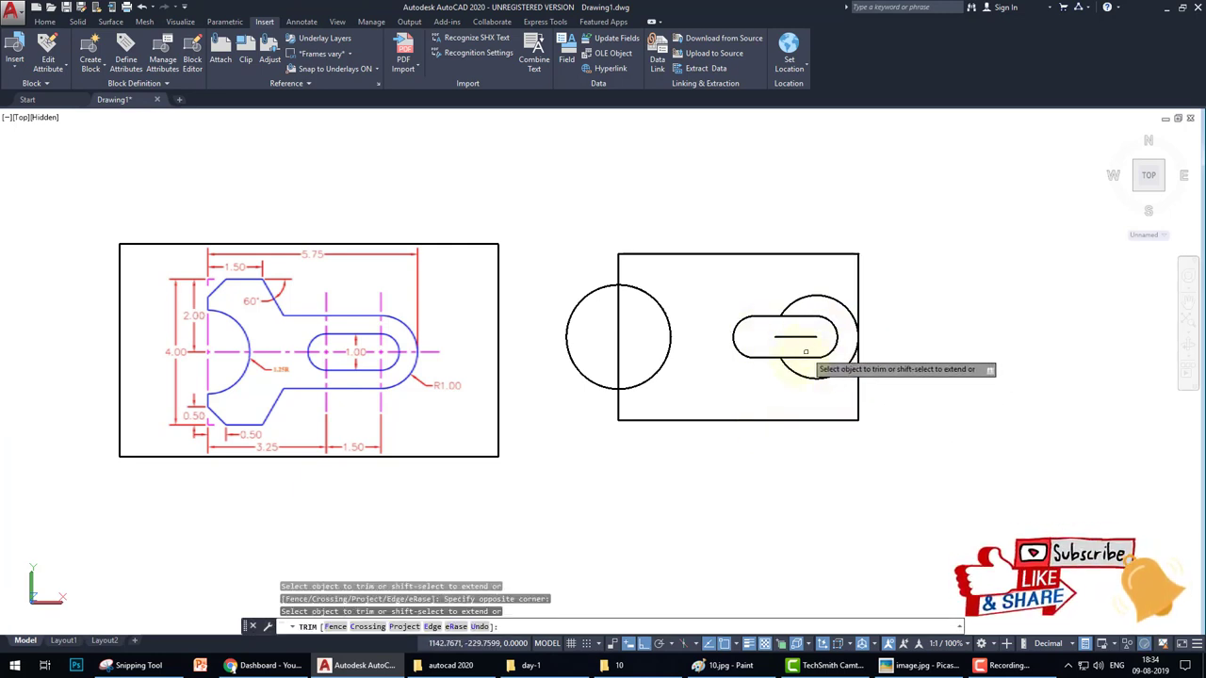
{"action": "left_click", "coordinate": [619, 337]}
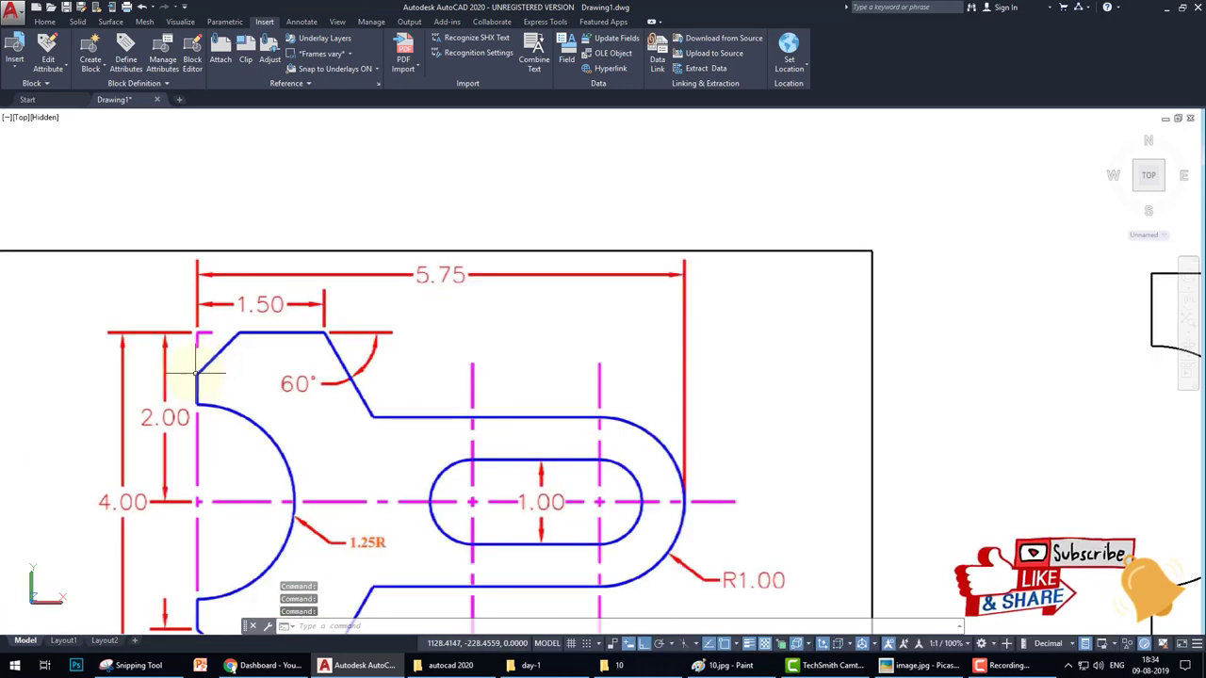
{"action": "mouse_move", "coordinate": [212, 367]}
{"action": "type", "text": "0"}
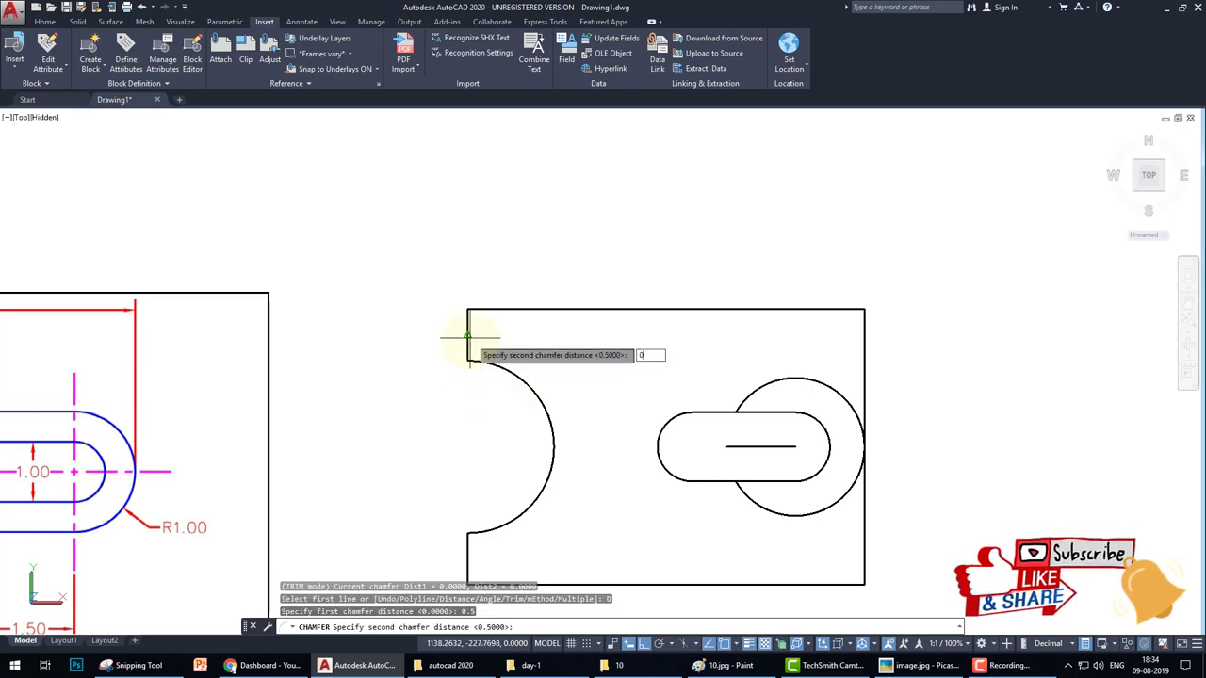
Confirm the chamfer distances and draw upper and lower slanted lines toward the slot.
{"action": "key", "text": "Return"}
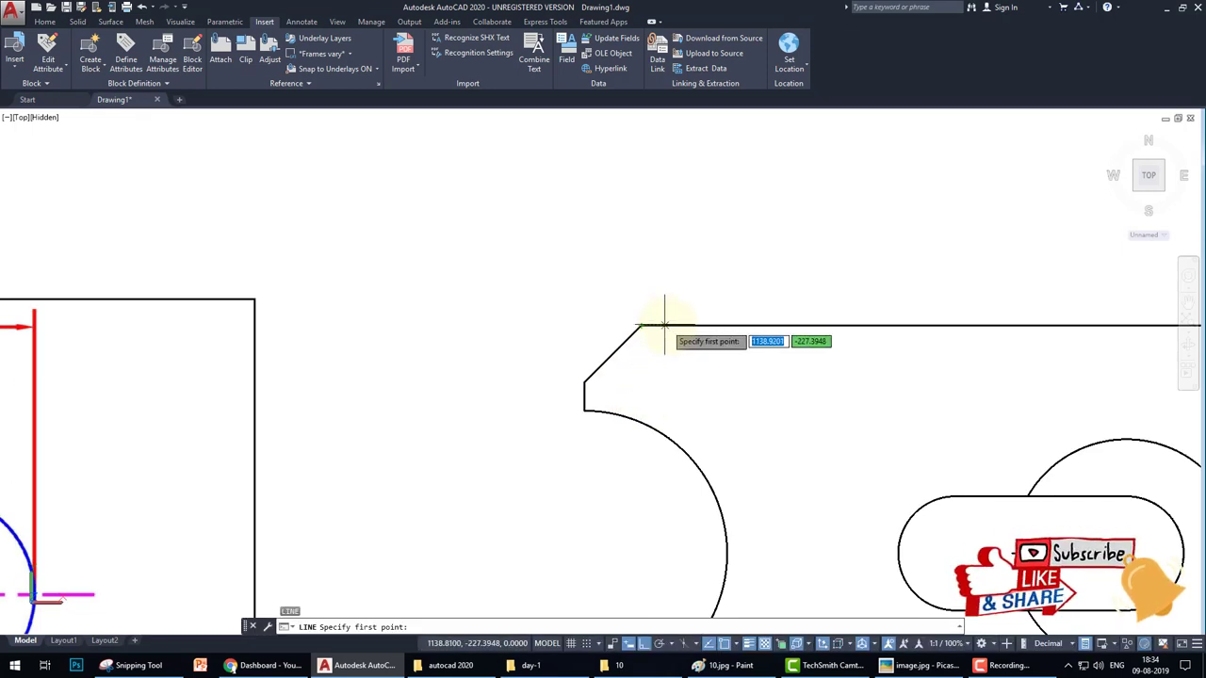
{"action": "left_click", "coordinate": [659, 328]}
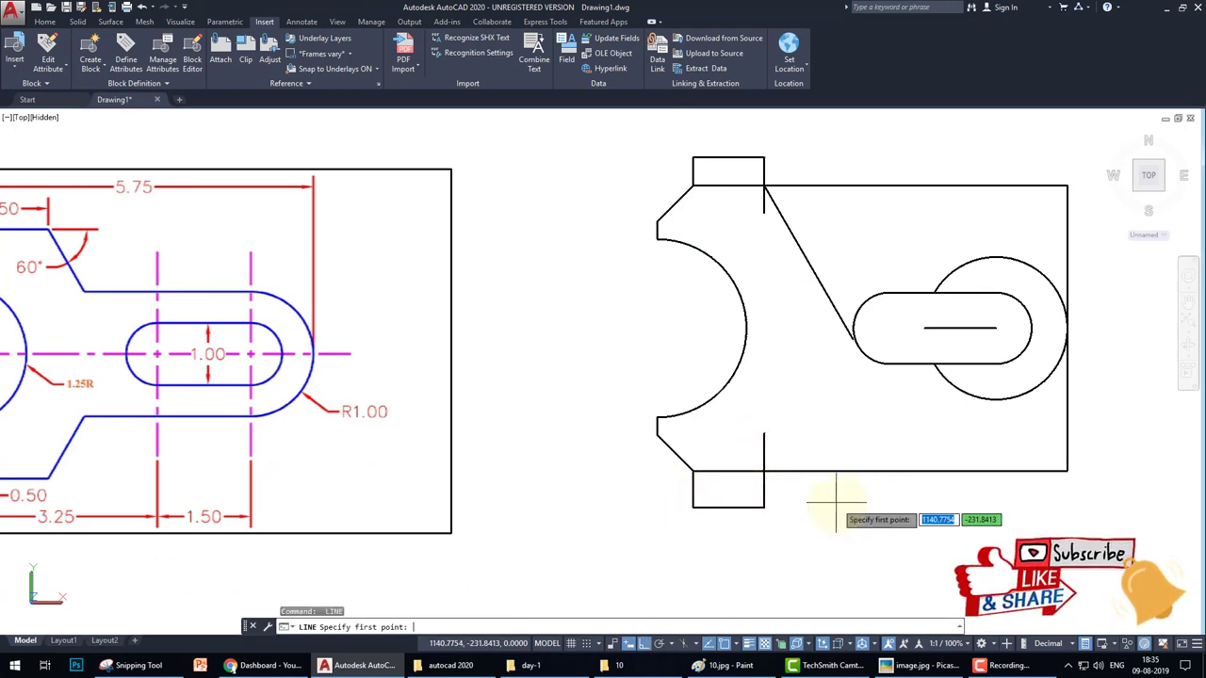
{"action": "left_click", "coordinate": [763, 450]}
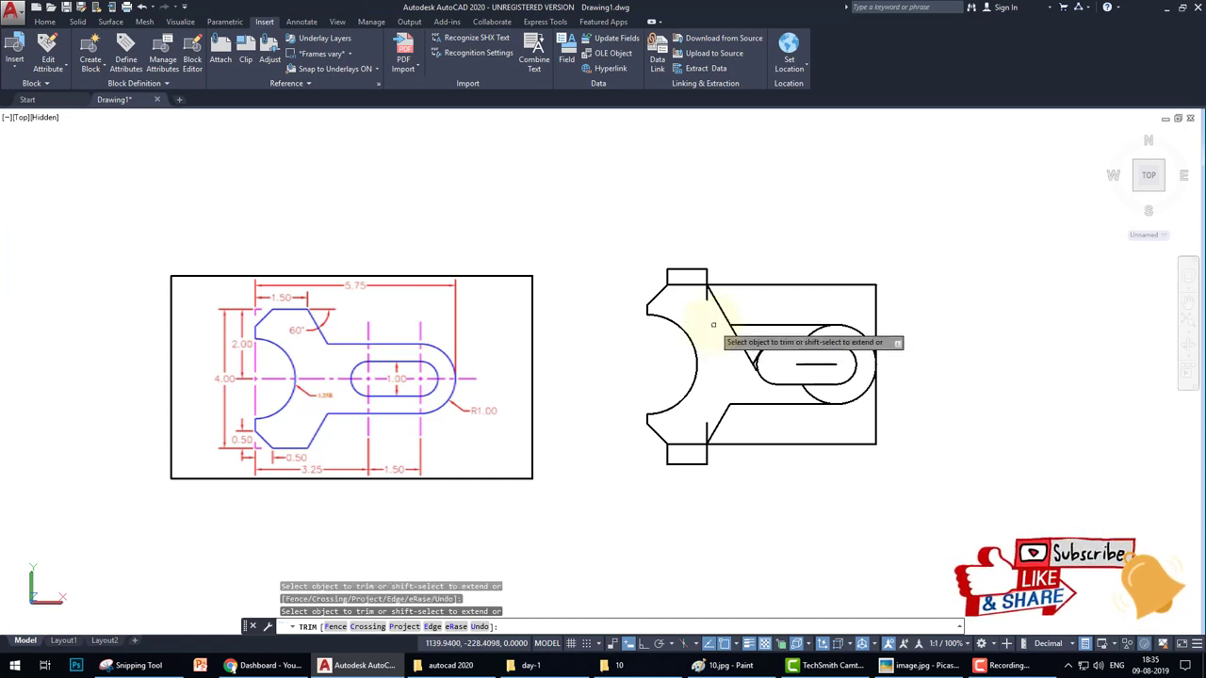
Trim the leftover arc below the slot.
{"action": "scroll", "scroll_direction": "up", "scroll_amount": 3}
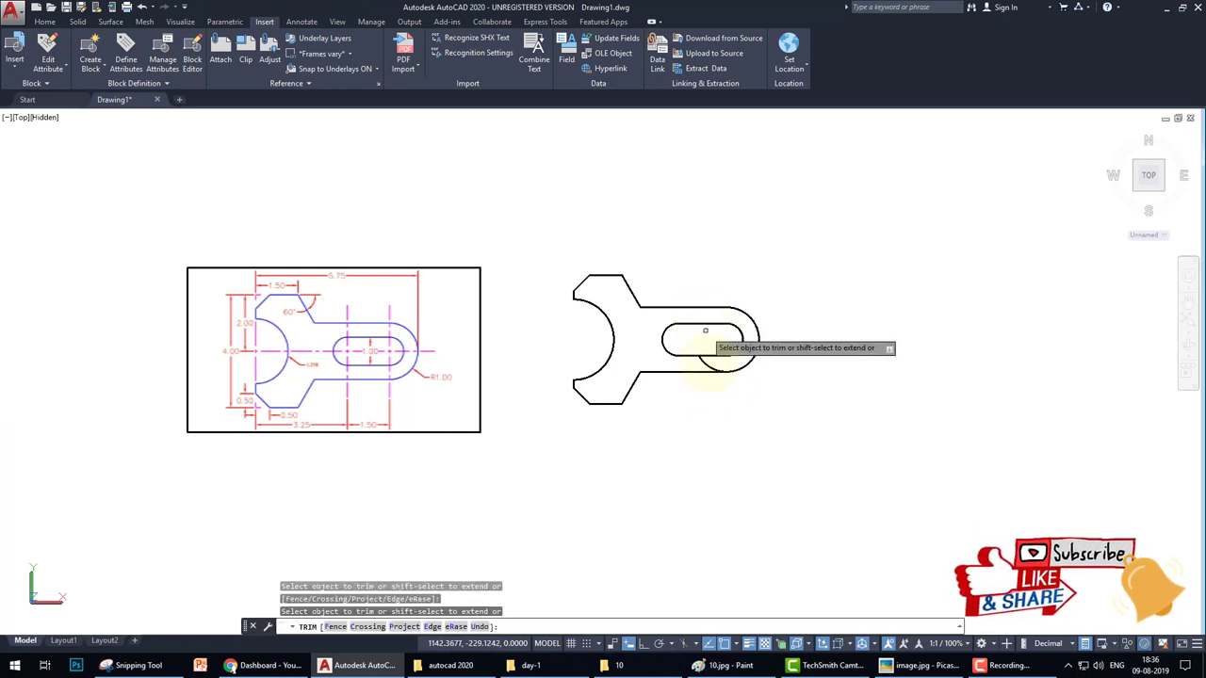
{"action": "left_click", "coordinate": [704, 330]}
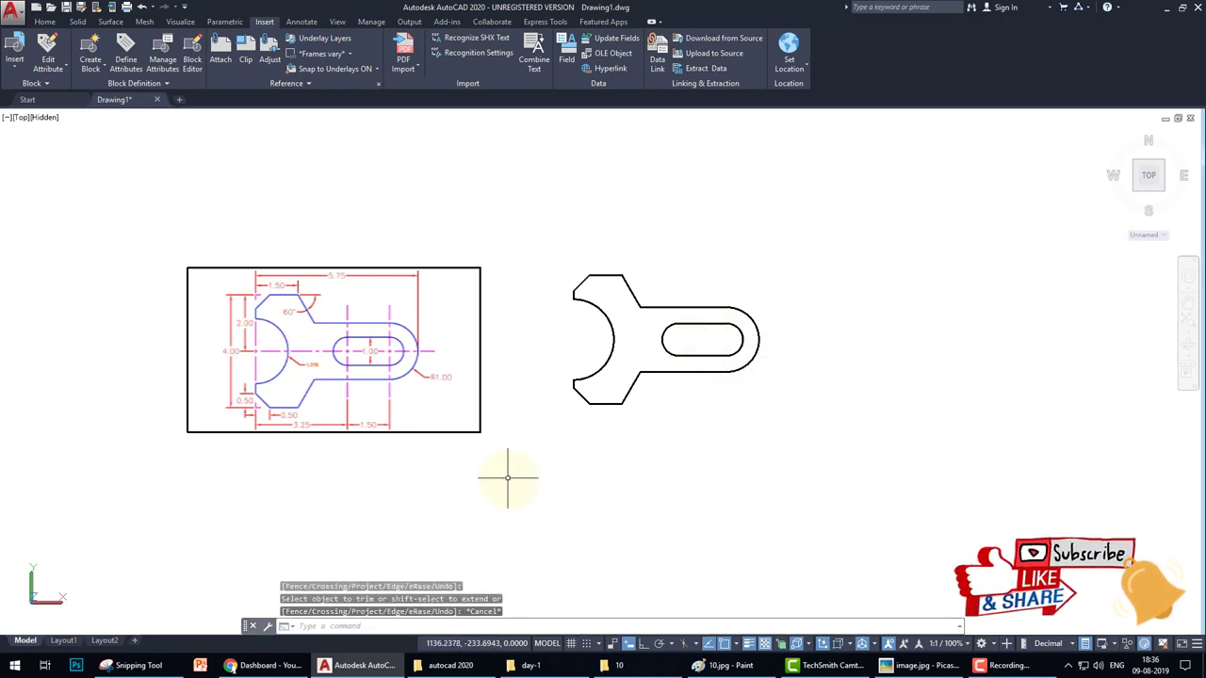
{"action": "mouse_move", "coordinate": [667, 419]}
{"action": "type", "text": "cl"}
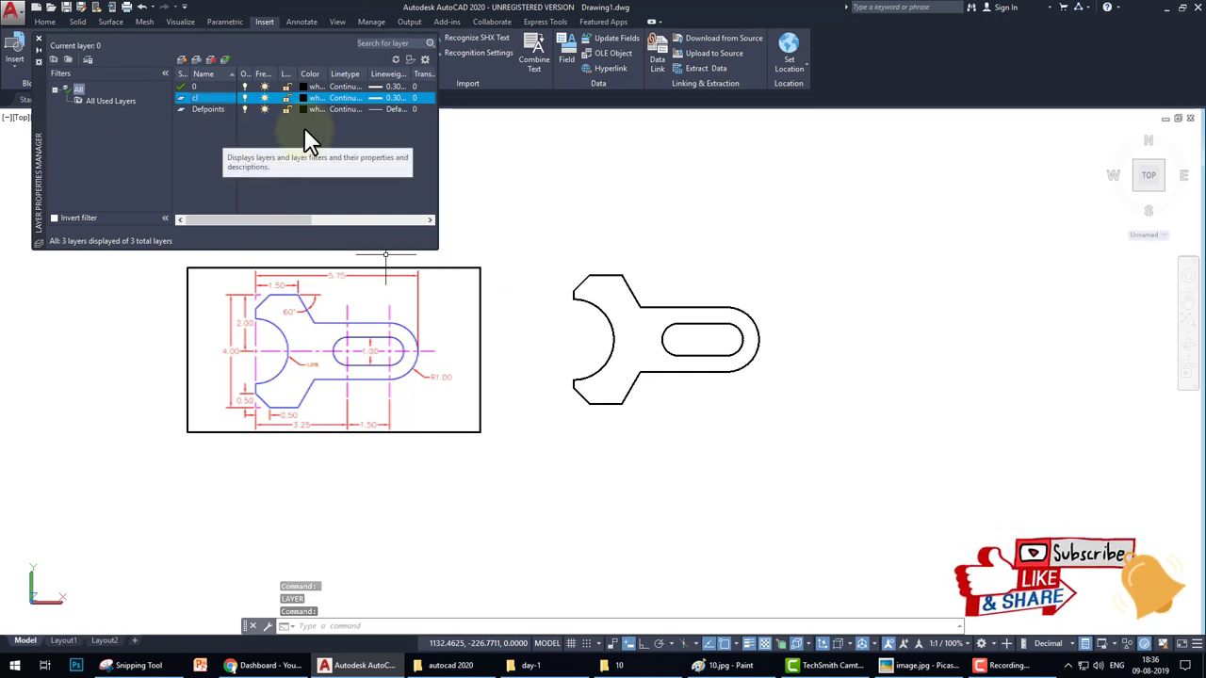
Give layer cl magenta colour and the loaded ISO dash linetype, then close Layer Properties.
{"action": "left_click", "coordinate": [310, 98]}
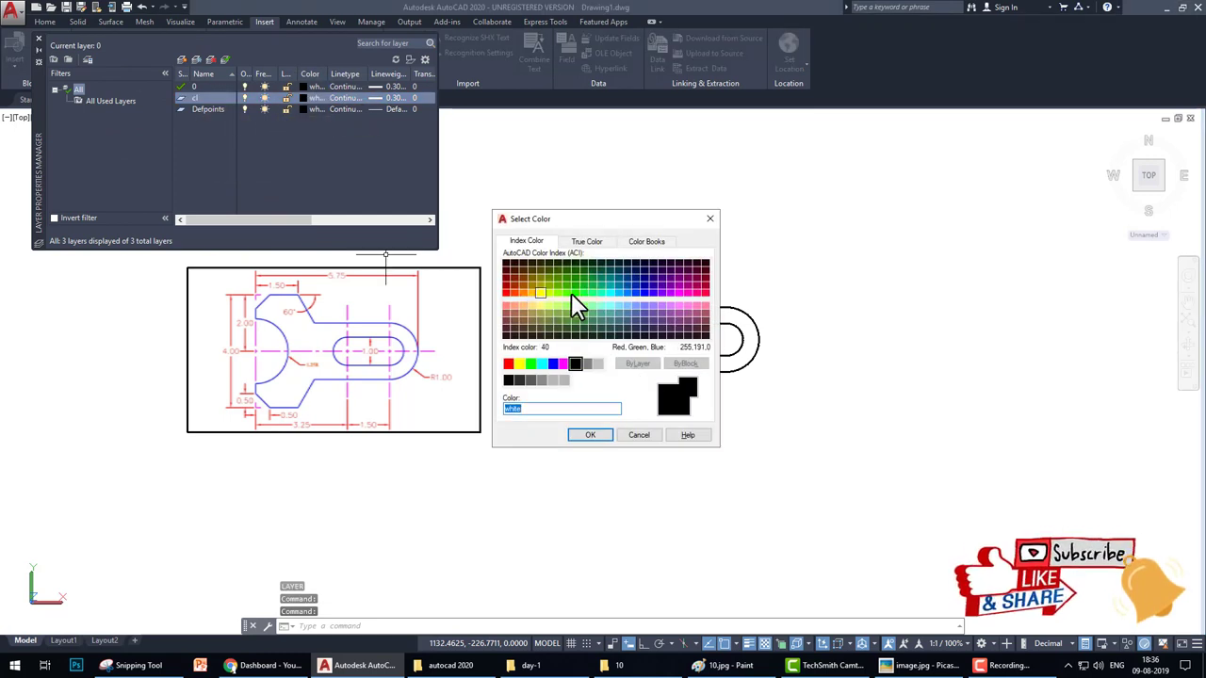
{"action": "left_click", "coordinate": [590, 435]}
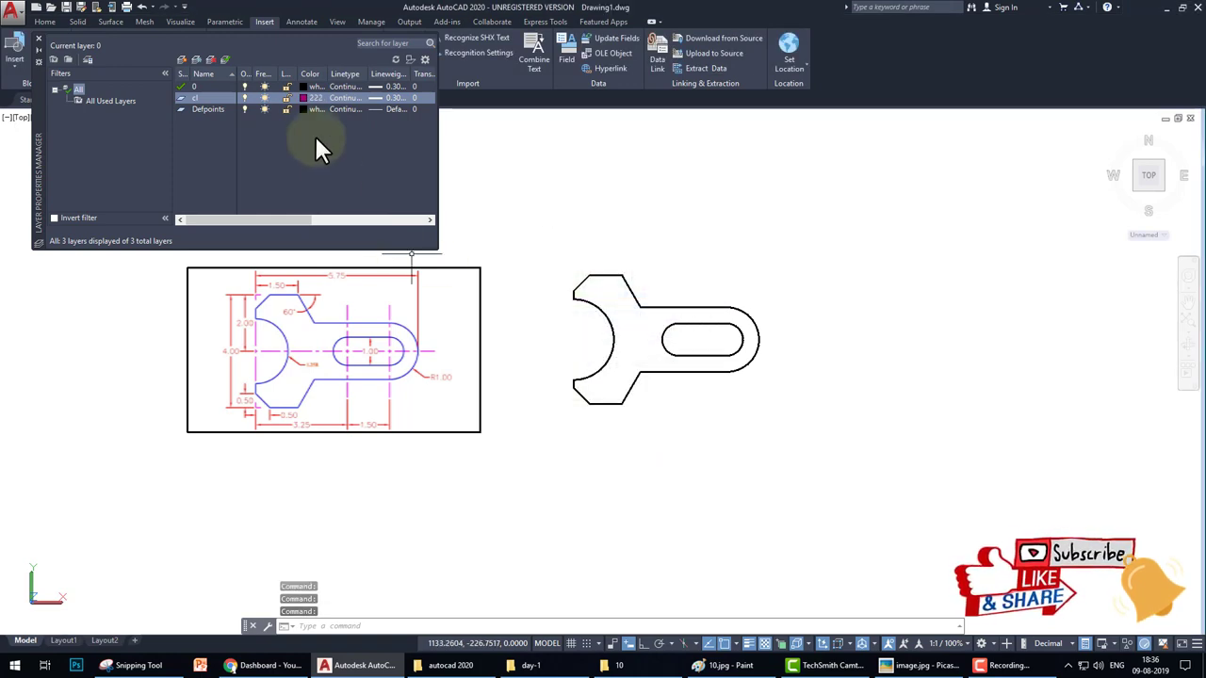
{"action": "left_click", "coordinate": [344, 98]}
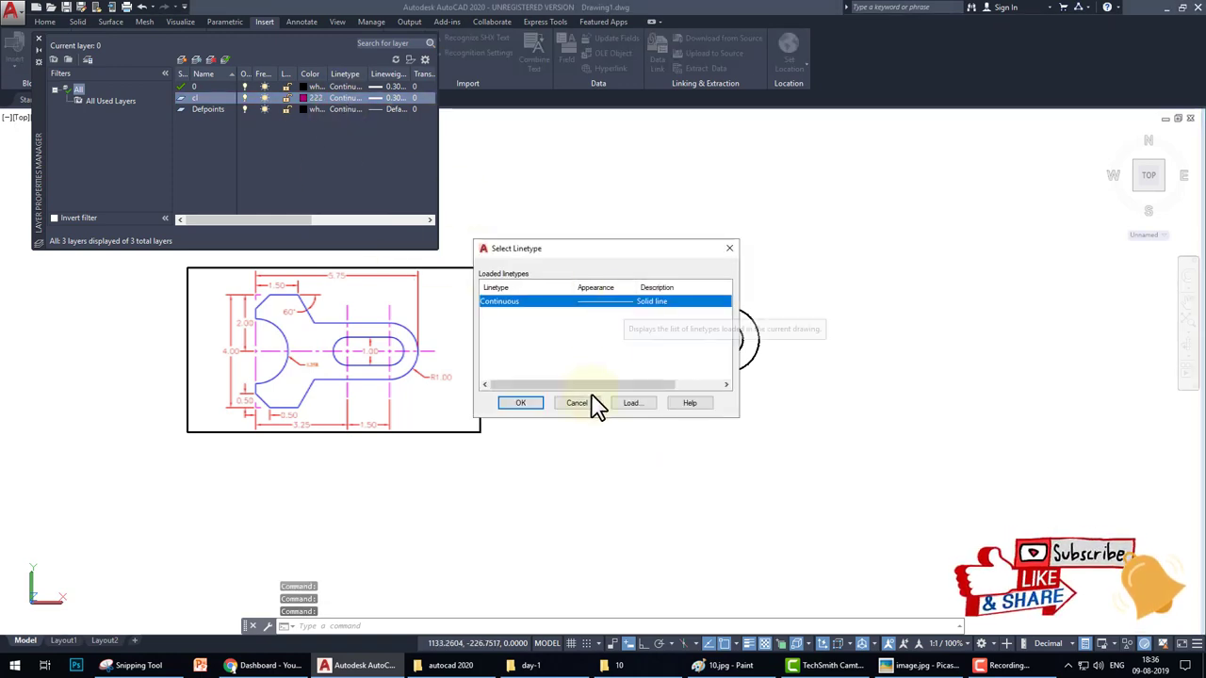
{"action": "left_click", "coordinate": [631, 402]}
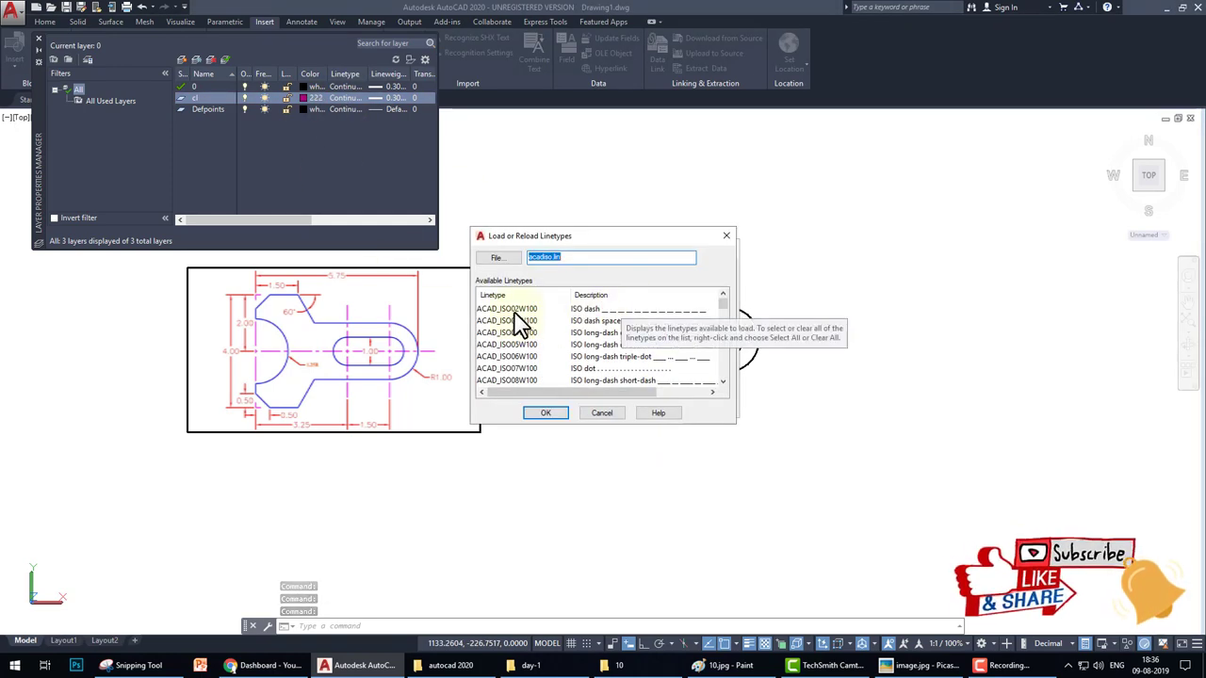
{"action": "left_click", "coordinate": [545, 413]}
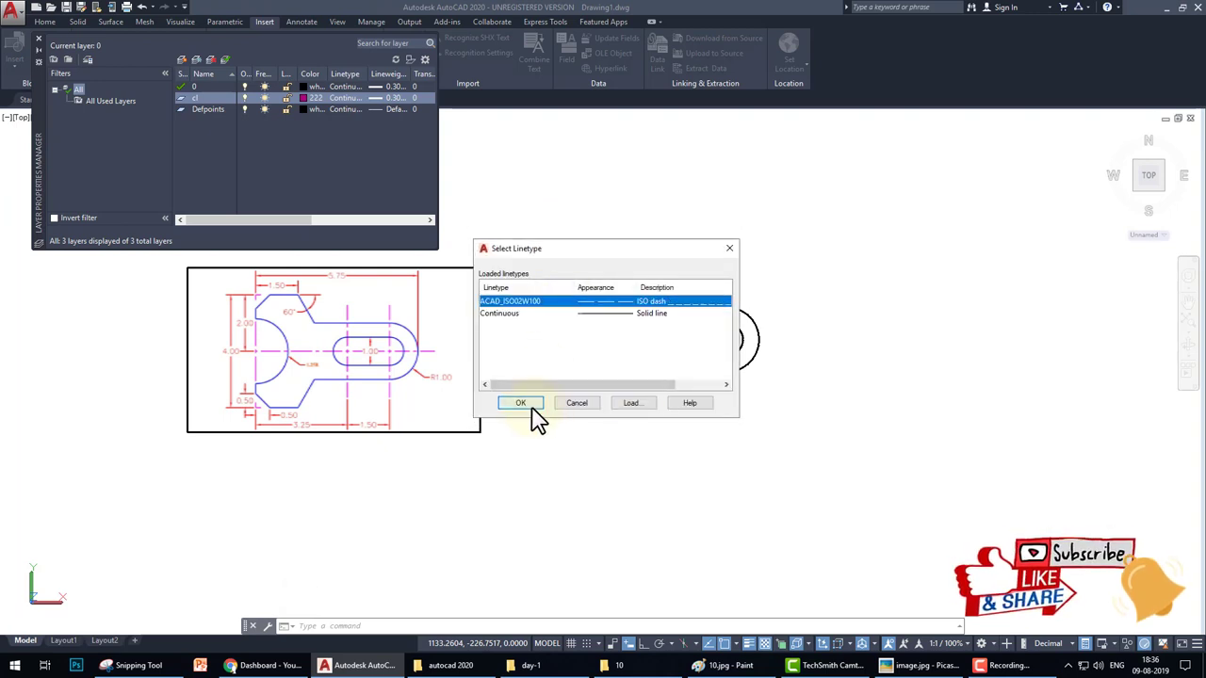
{"action": "left_click", "coordinate": [520, 402]}
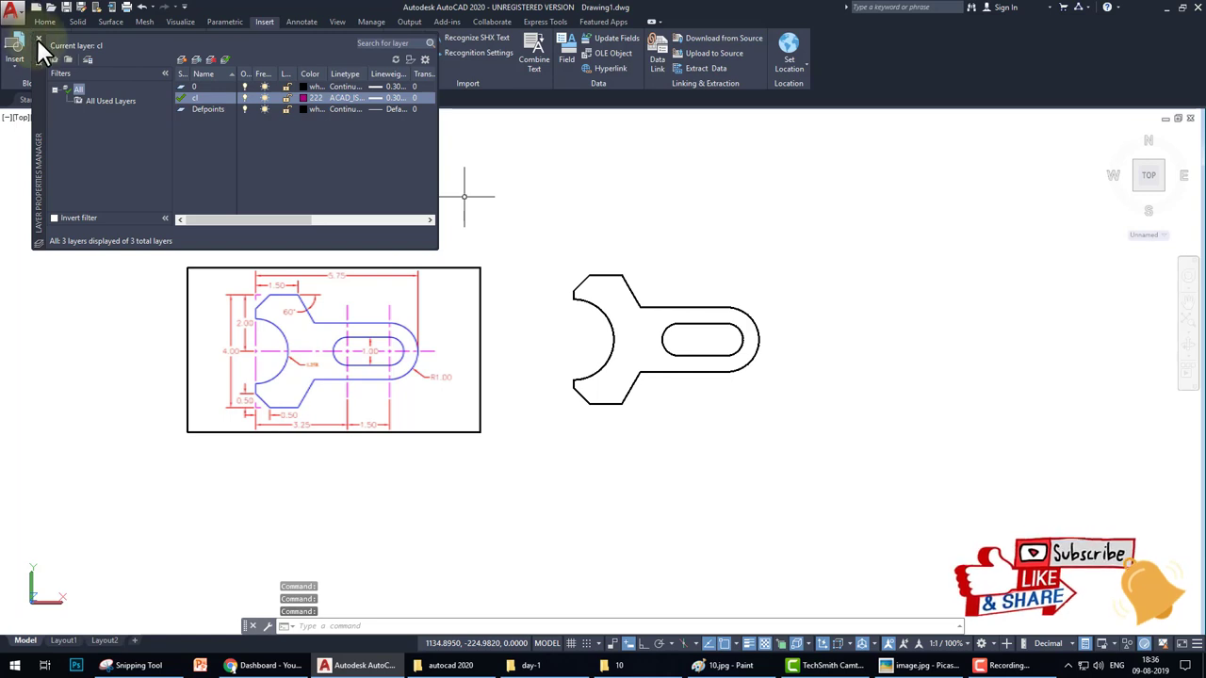
{"action": "left_click", "coordinate": [40, 40]}
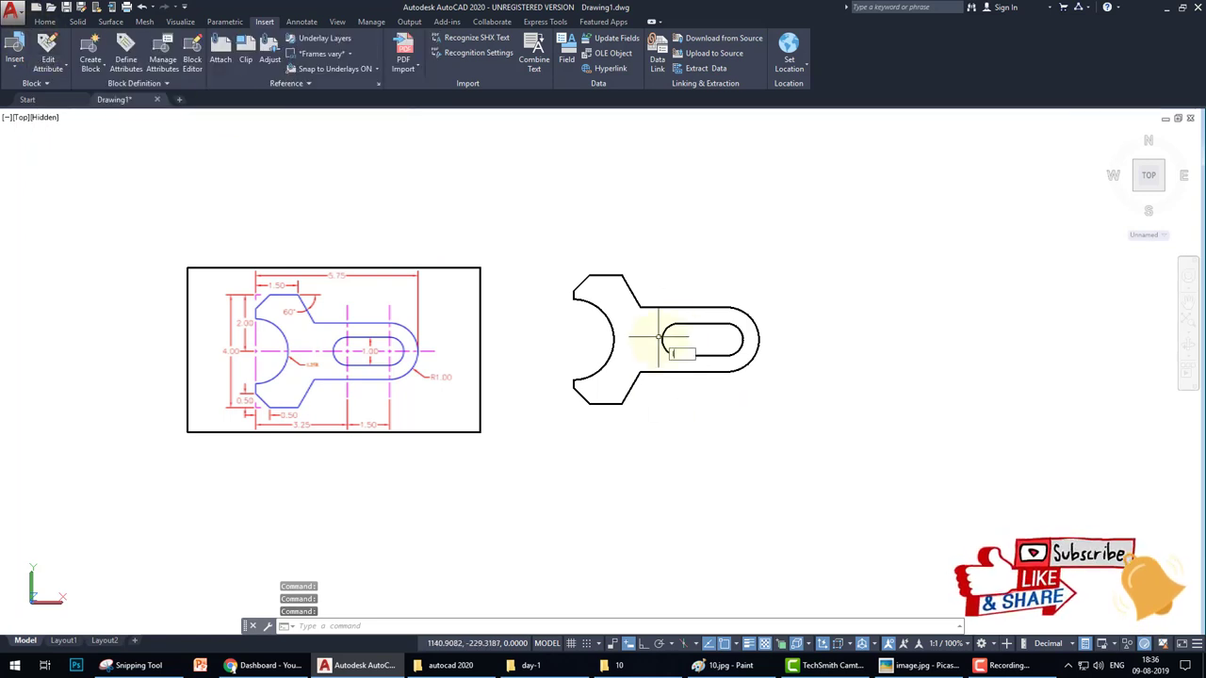
Draw a horizontal centre line across the part and a vertical one through the slot.
{"action": "left_click", "coordinate": [573, 339]}
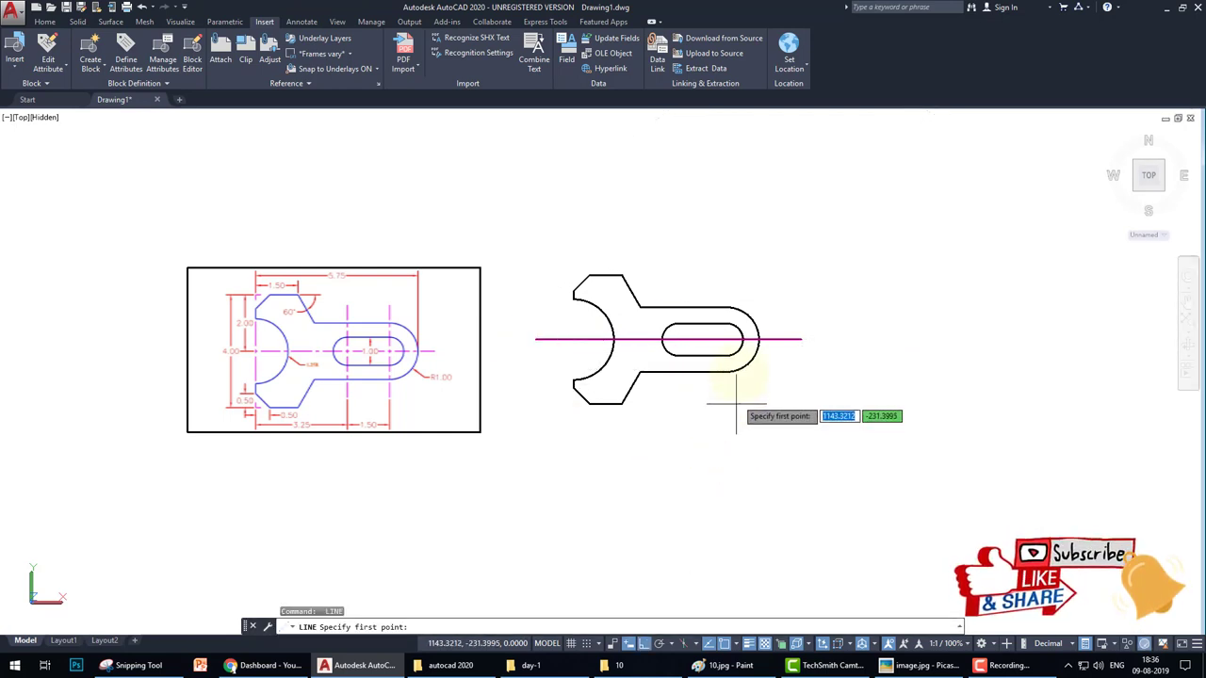
{"action": "left_click", "coordinate": [735, 407]}
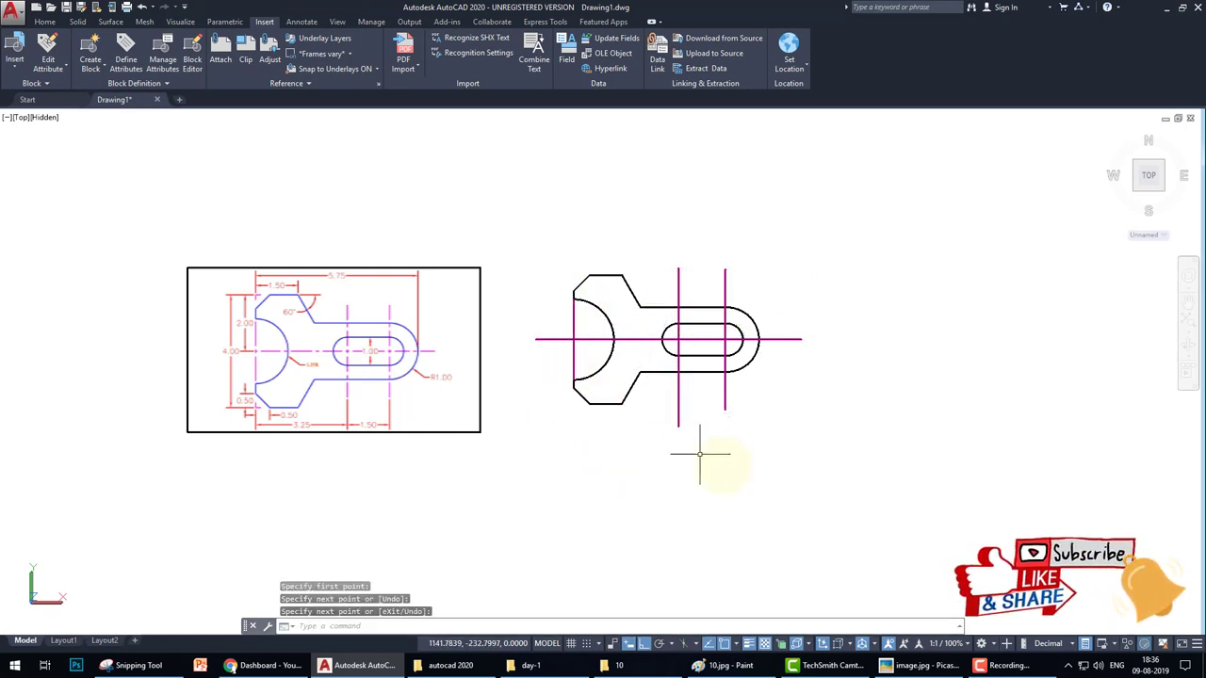
{"action": "mouse_move", "coordinate": [759, 478]}
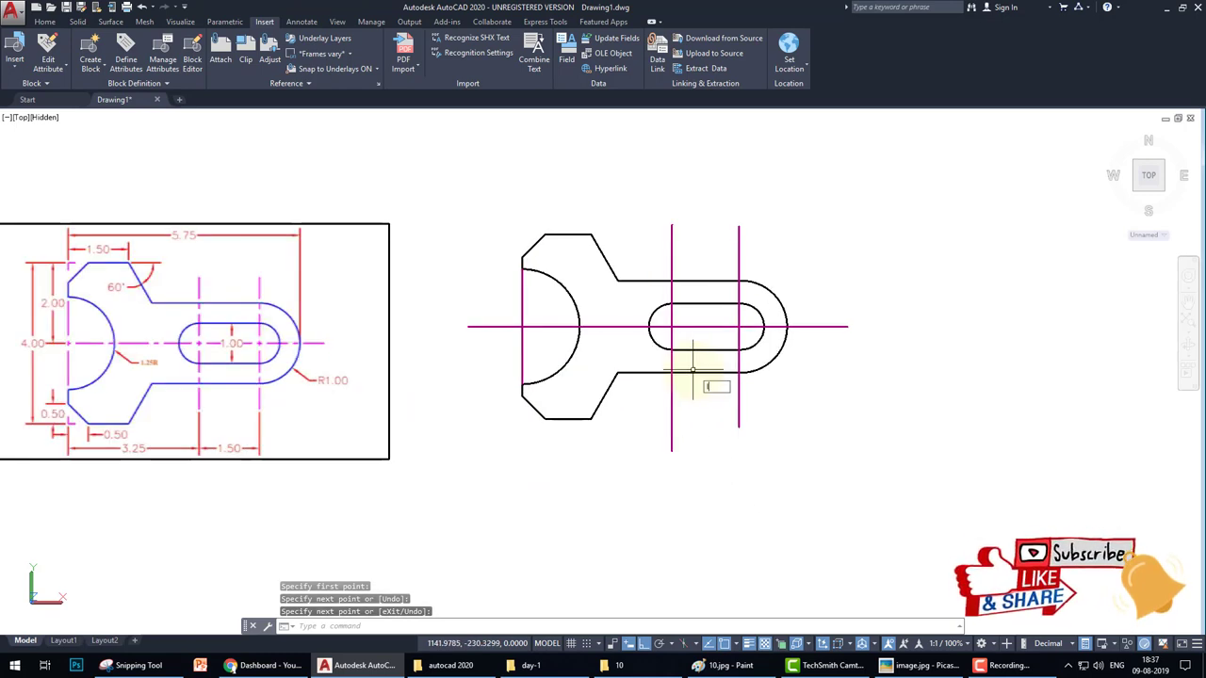
Change the linetype scale with LTS, settling on 0.02 so dashes show.
{"action": "type", "text": "LT"}
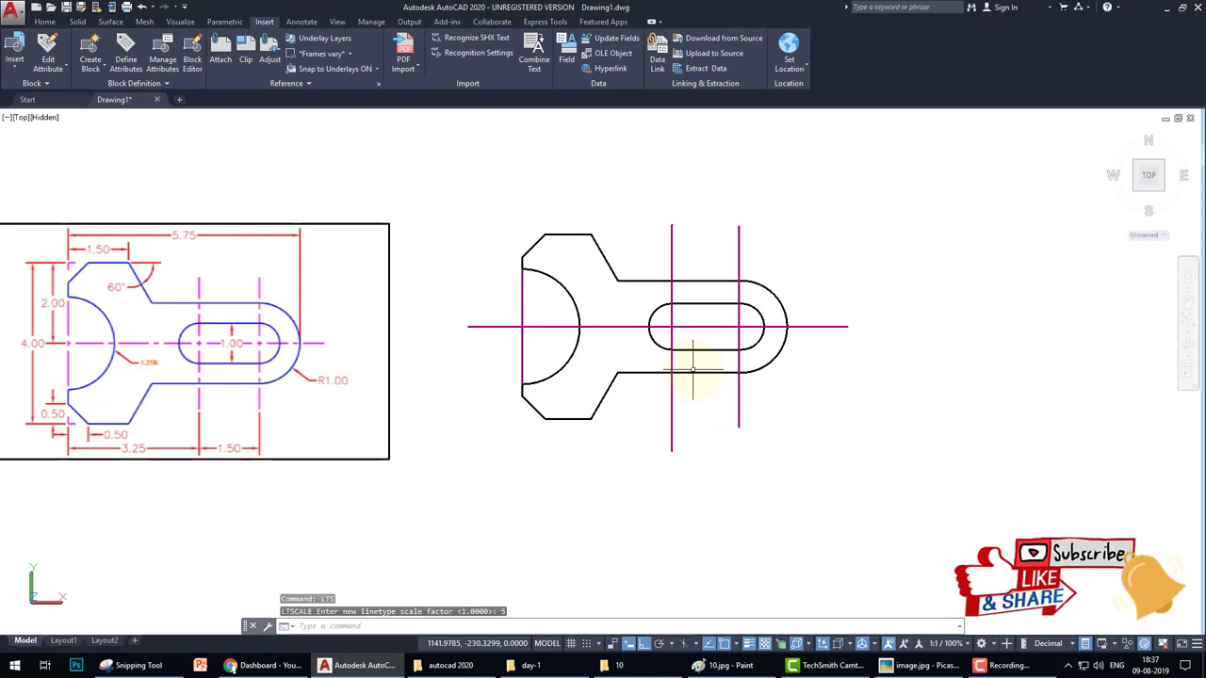
{"action": "type", "text": "0000>: 0.05"}
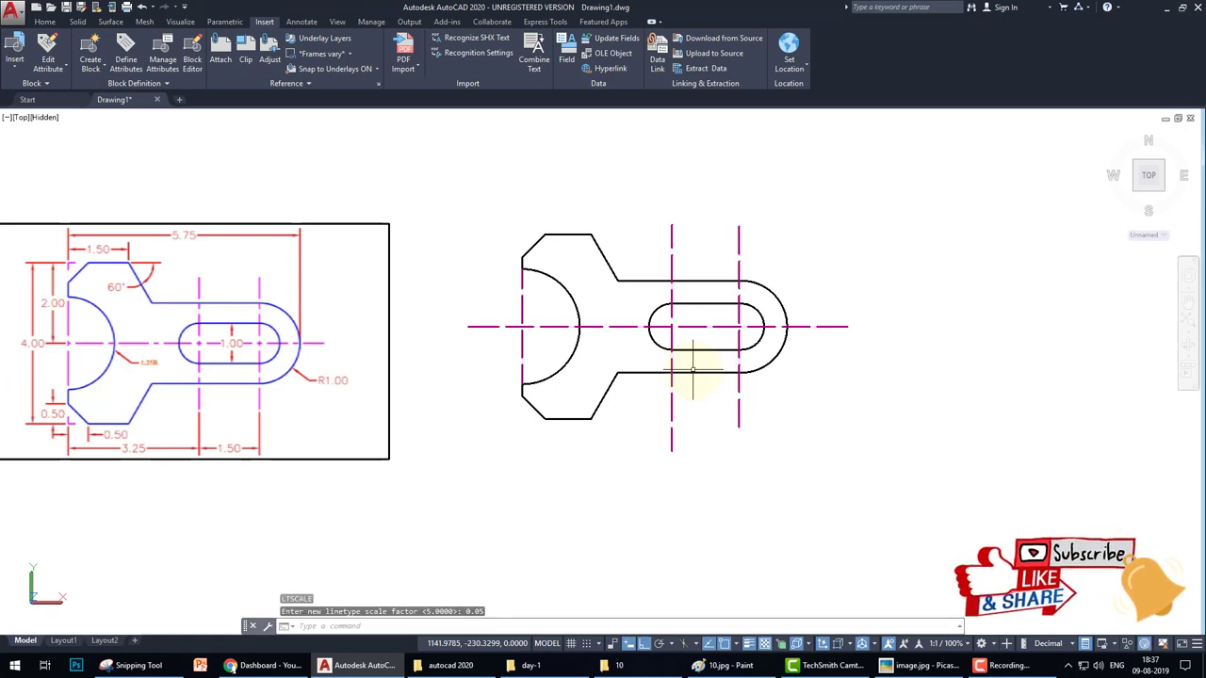
{"action": "type", "text": "0.010"}
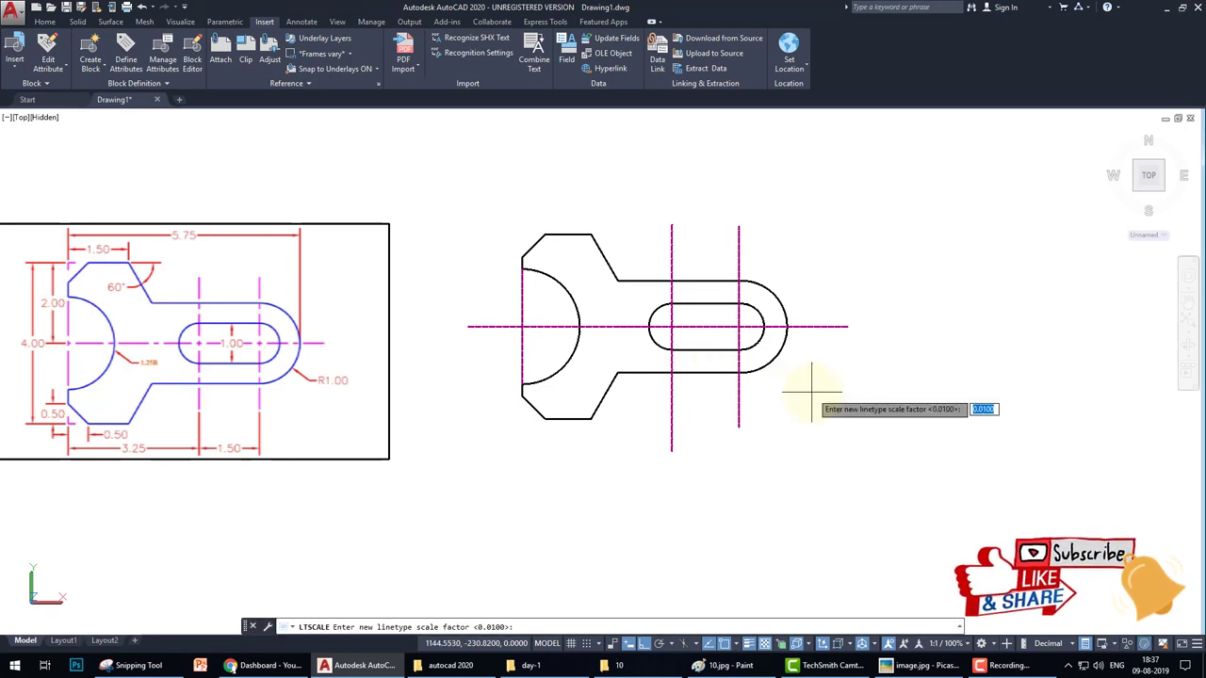
{"action": "type", "text": "0.02"}
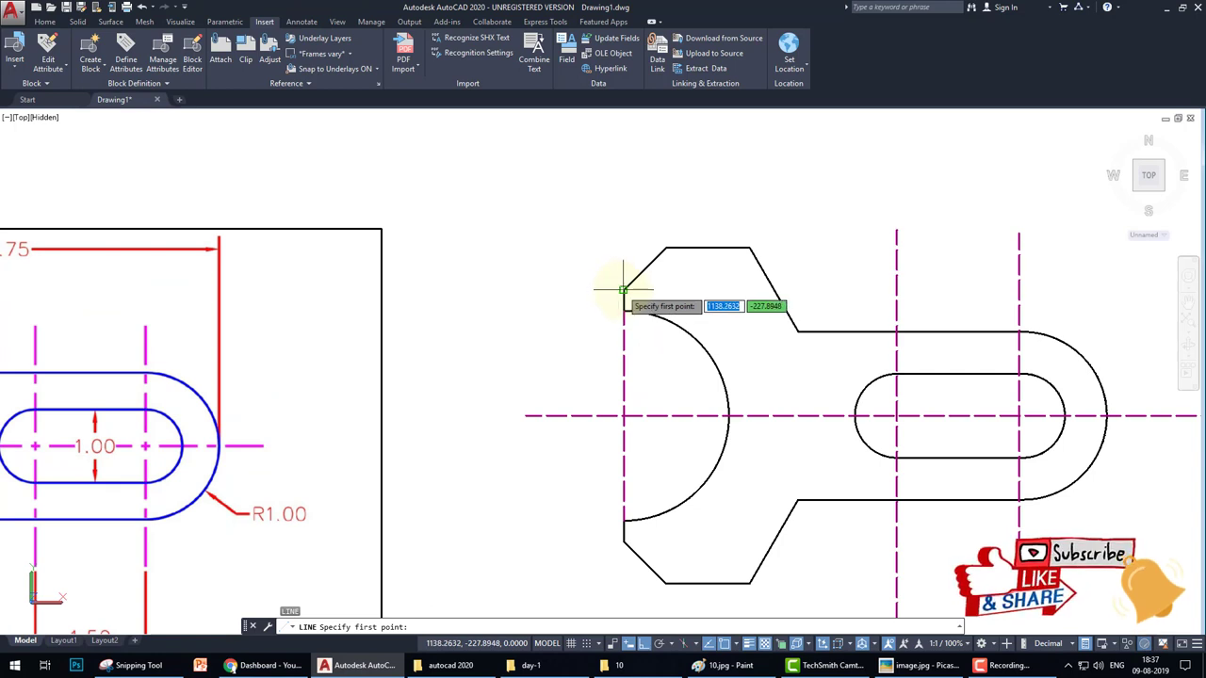
Draw a dashed line from the notch's top-left corner down to the bottom tab.
{"action": "left_click", "coordinate": [624, 287]}
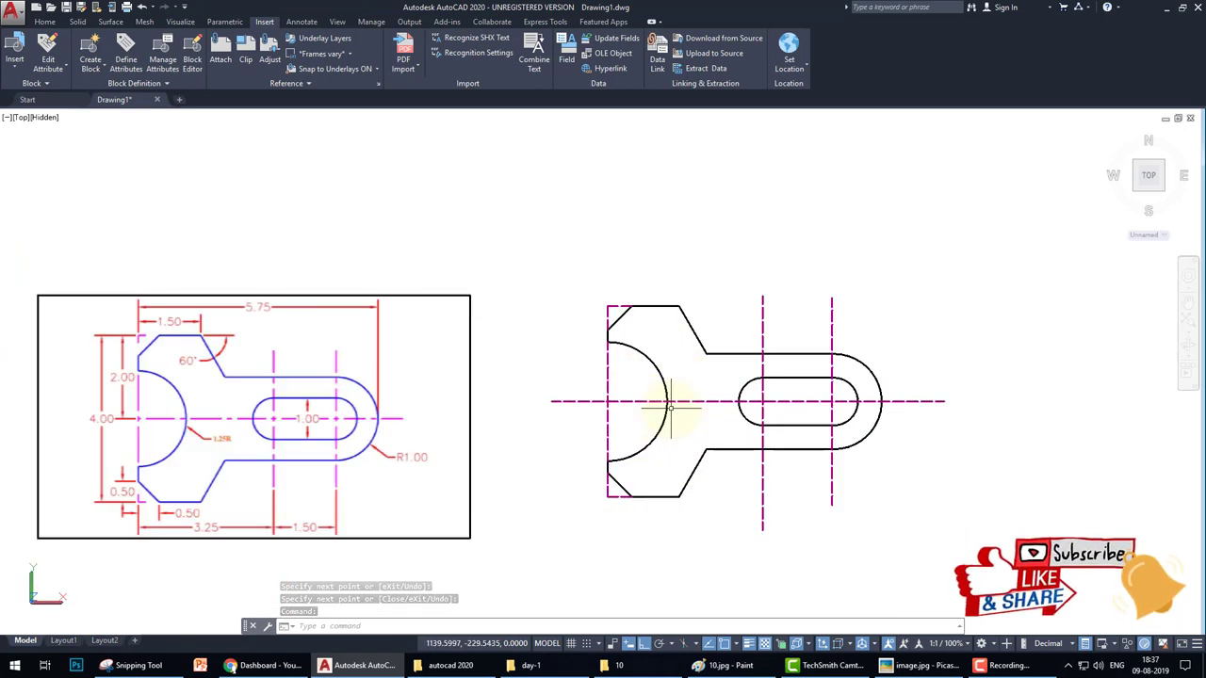
Set LTSCALE to 0.03 for the magenta centre-line dashes.
{"action": "type", "text": "LT"}
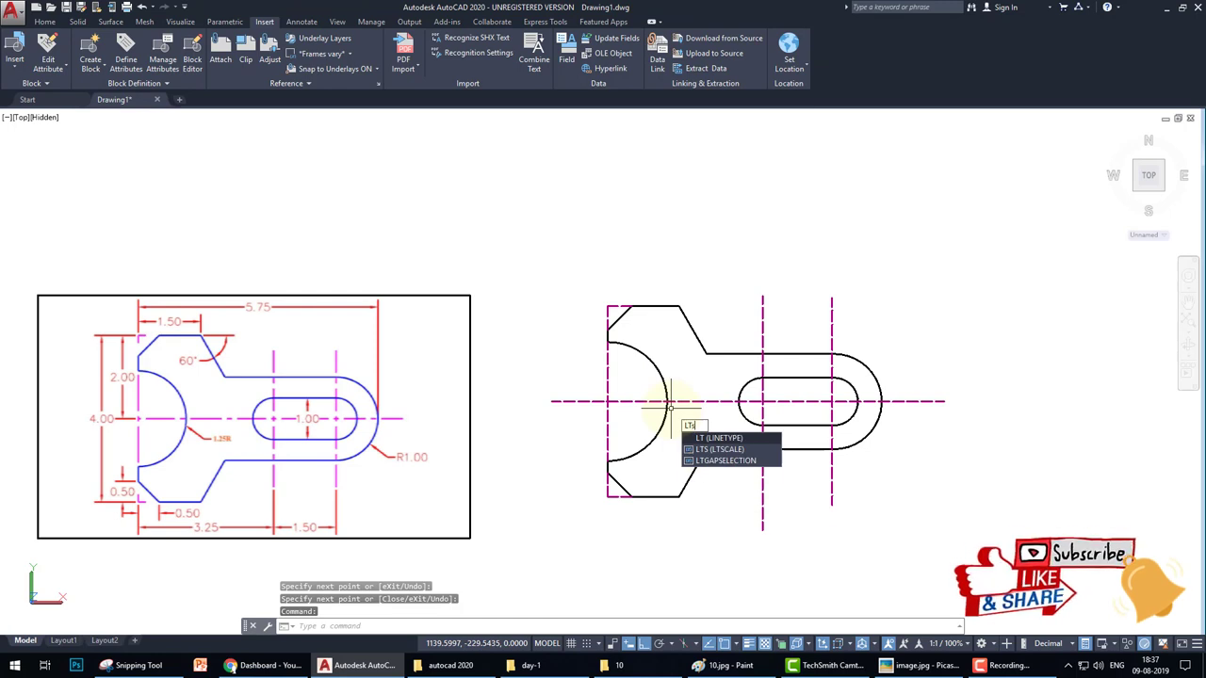
{"action": "left_click", "coordinate": [720, 449]}
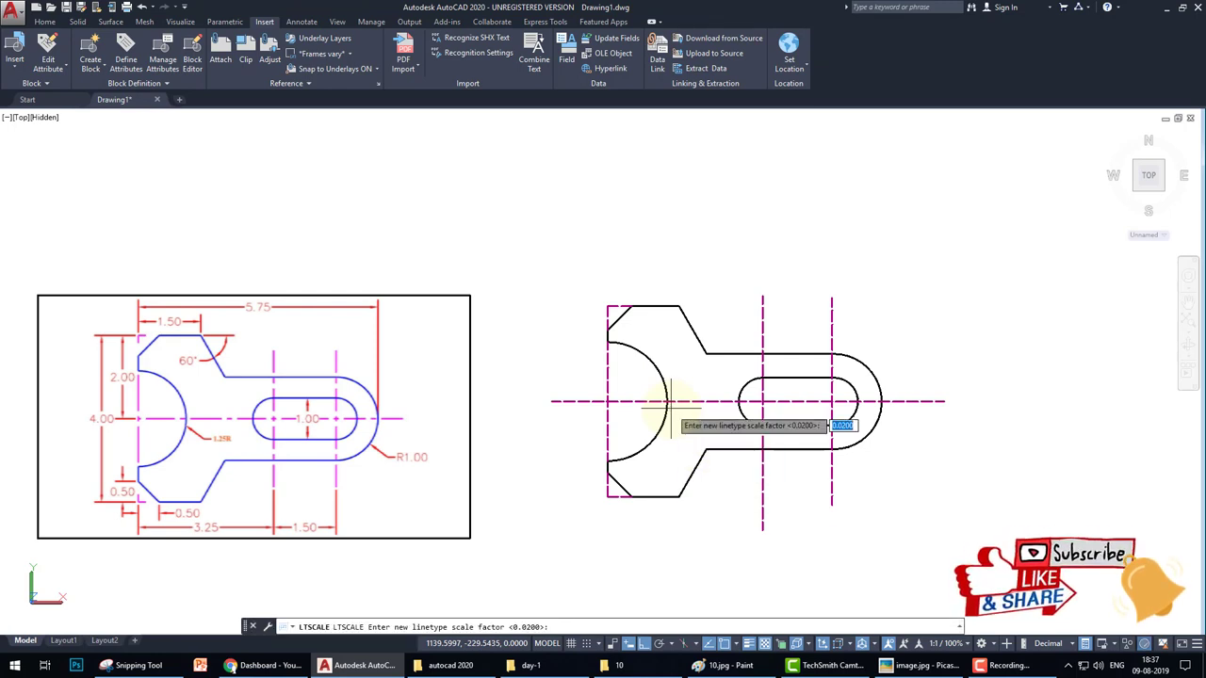
{"action": "type", "text": "0.03"}
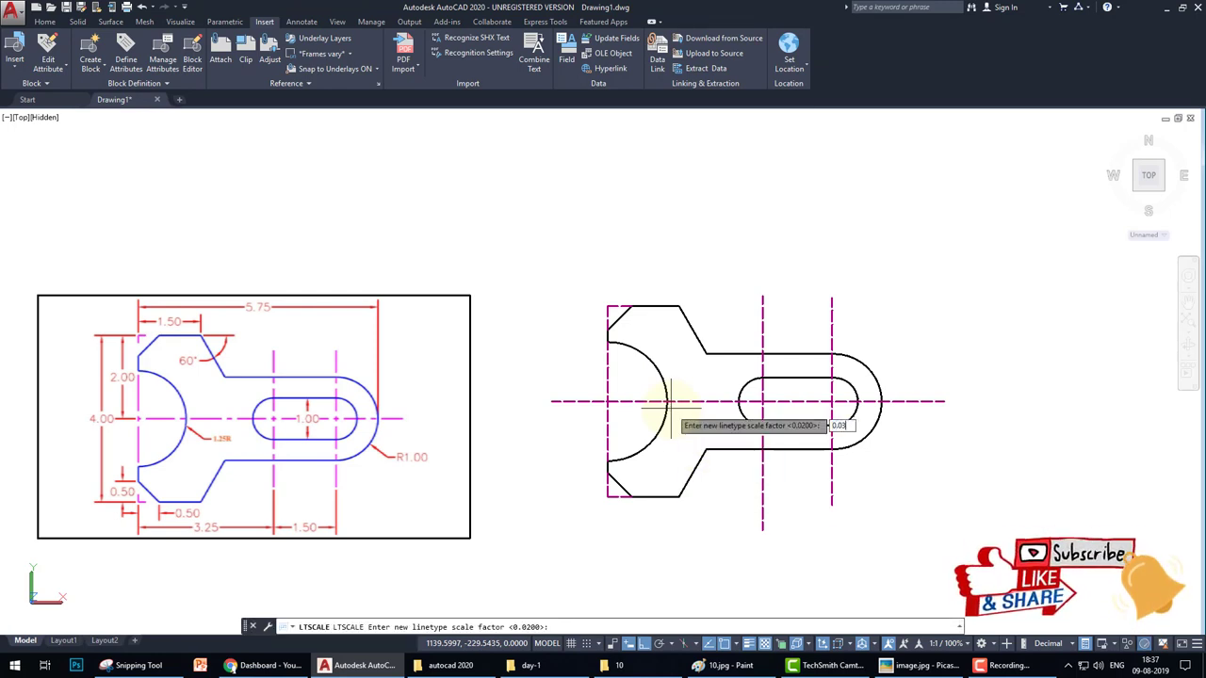
{"action": "key", "text": "Return"}
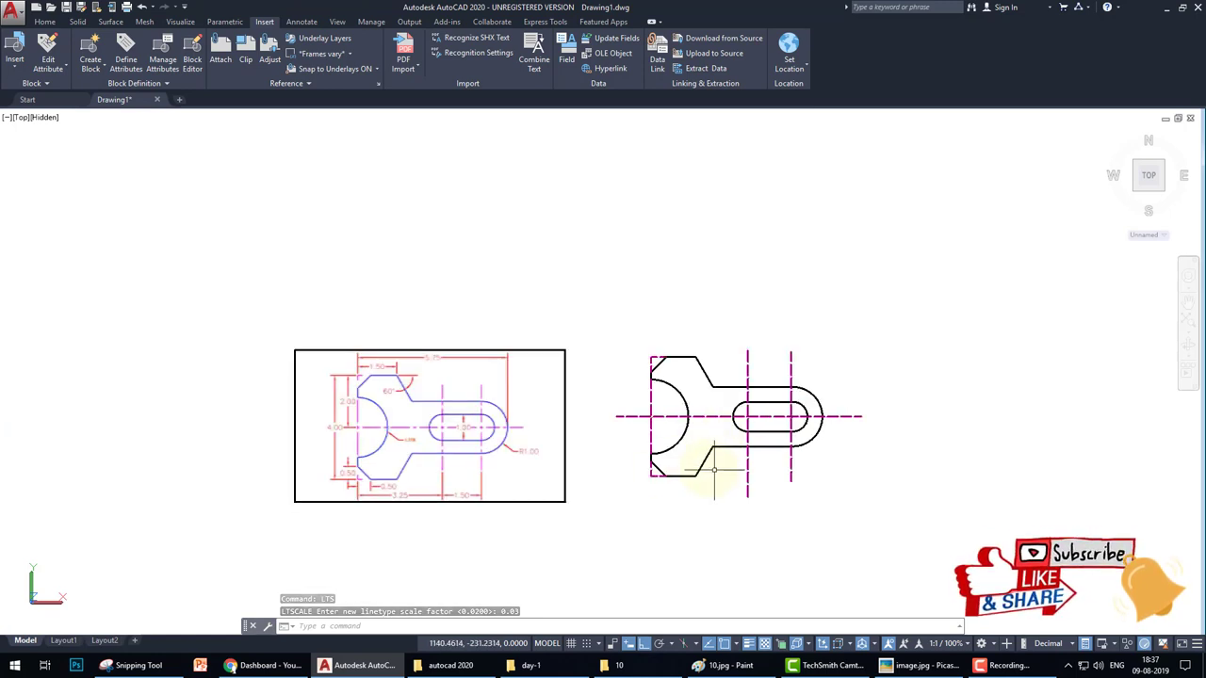
{"action": "mouse_move", "coordinate": [721, 439]}
{"action": "type", "text": "HATCH"}
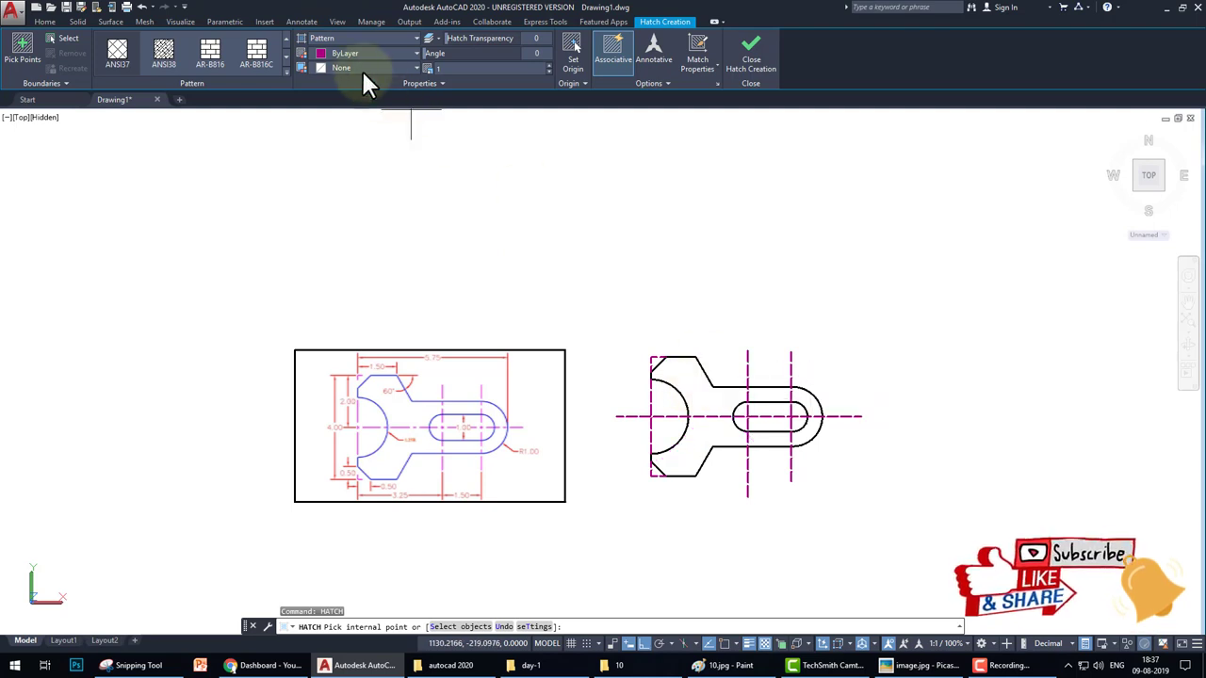
Switch the hatch type from Pattern to Solid and pick inside the part.
{"action": "left_click", "coordinate": [117, 52]}
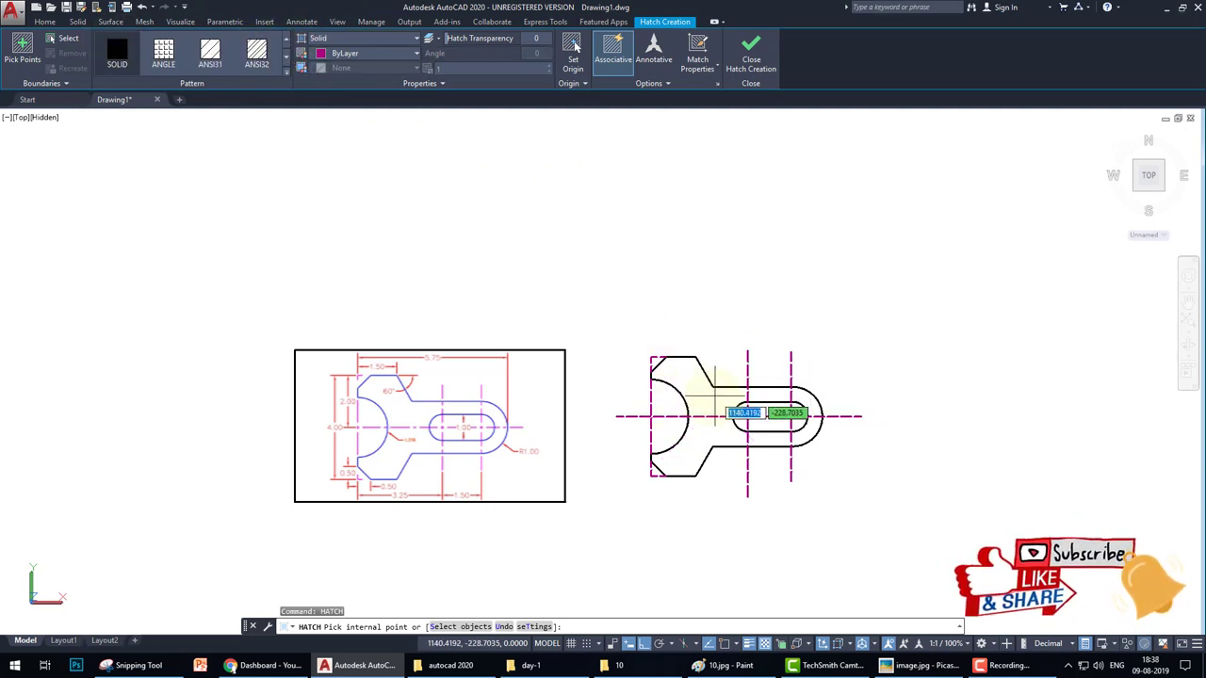
{"action": "left_click", "coordinate": [763, 415]}
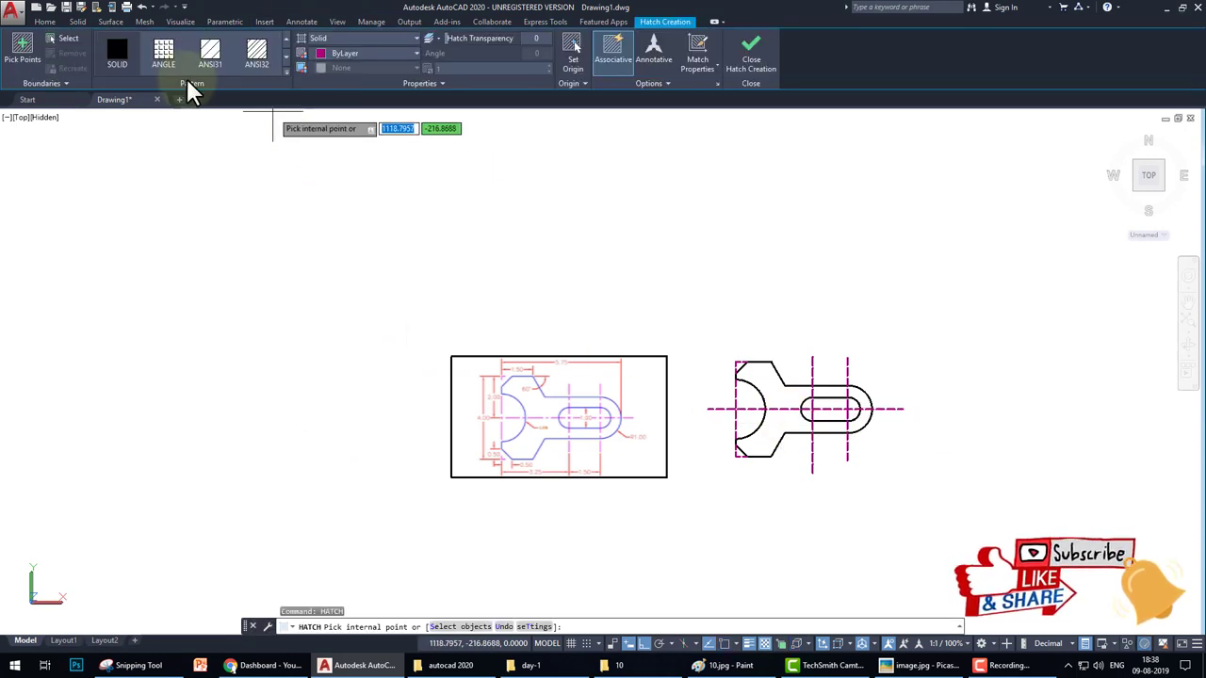
{"action": "left_click", "coordinate": [117, 54]}
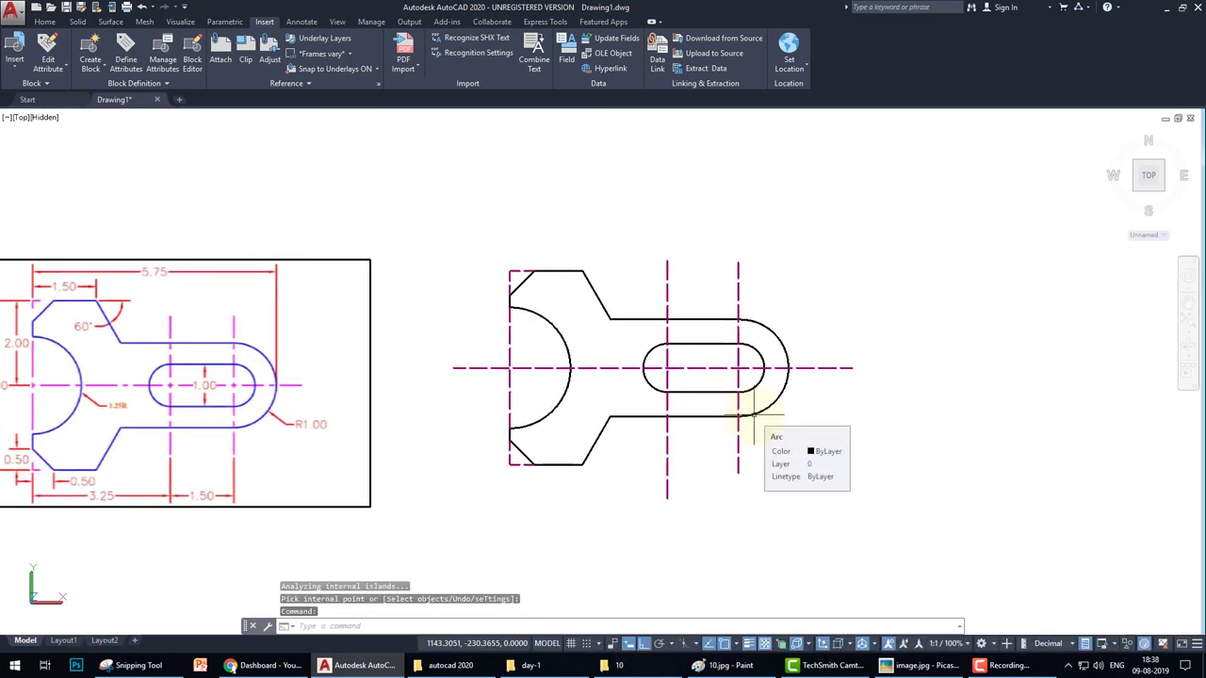
{"action": "mouse_move", "coordinate": [817, 431]}
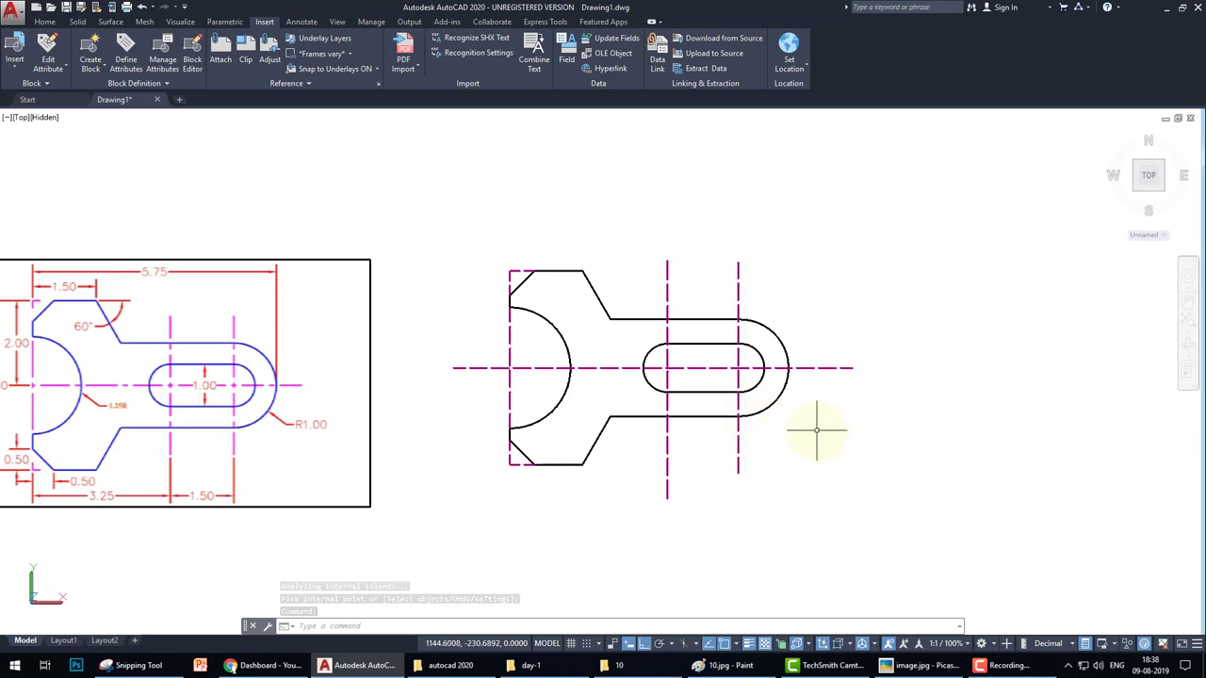